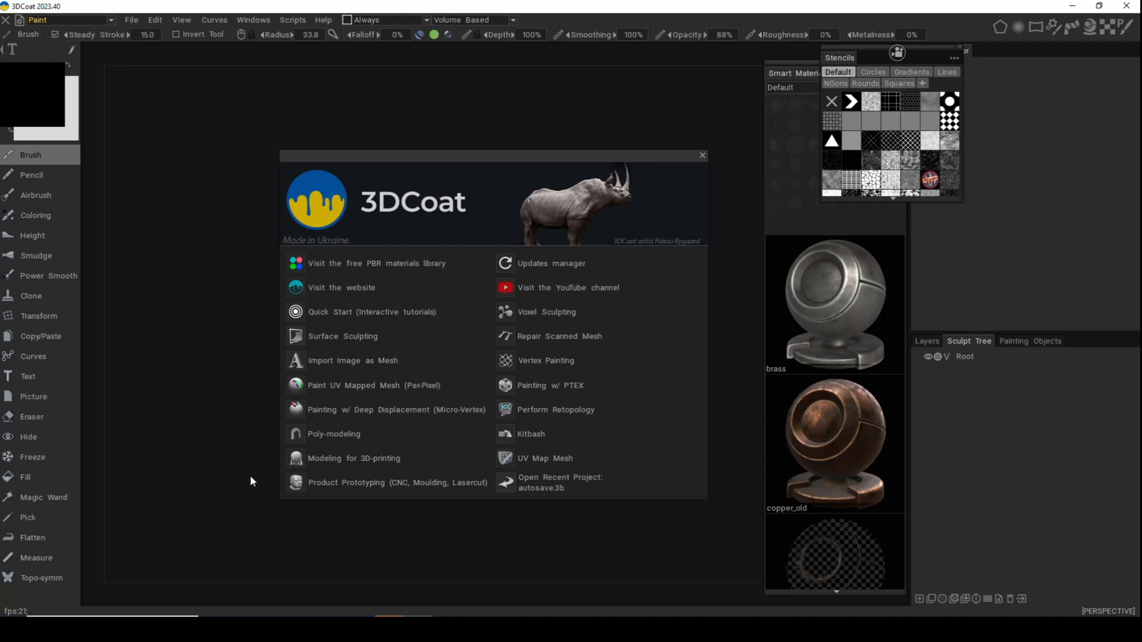
pyautogui.moveTo(148, 508)
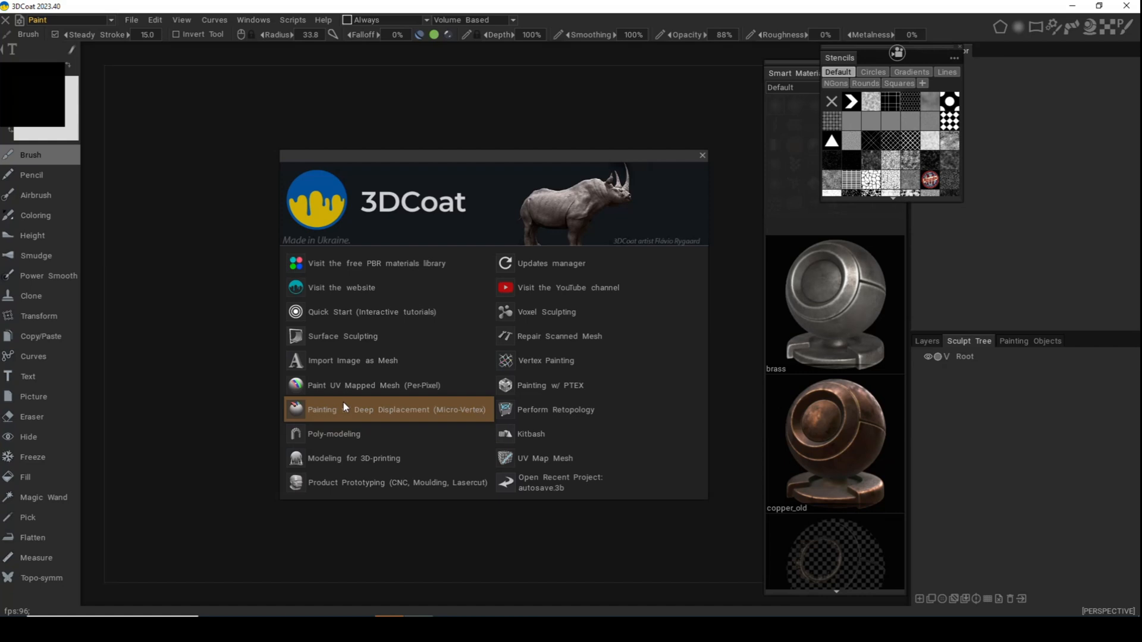
pyautogui.moveTo(367, 335)
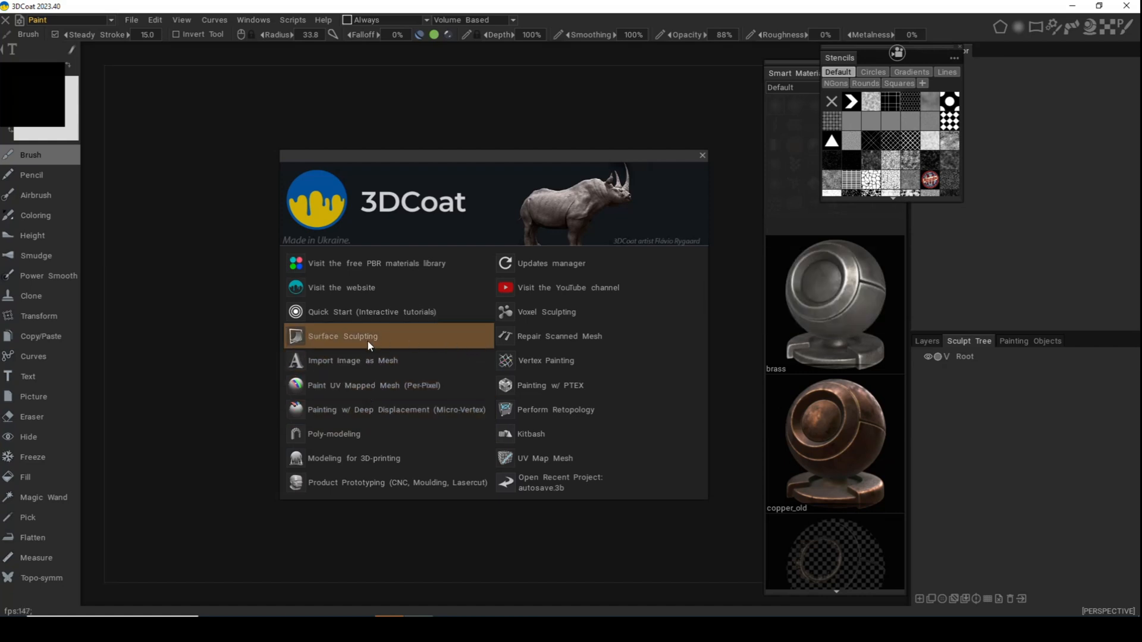
pyautogui.moveTo(399, 342)
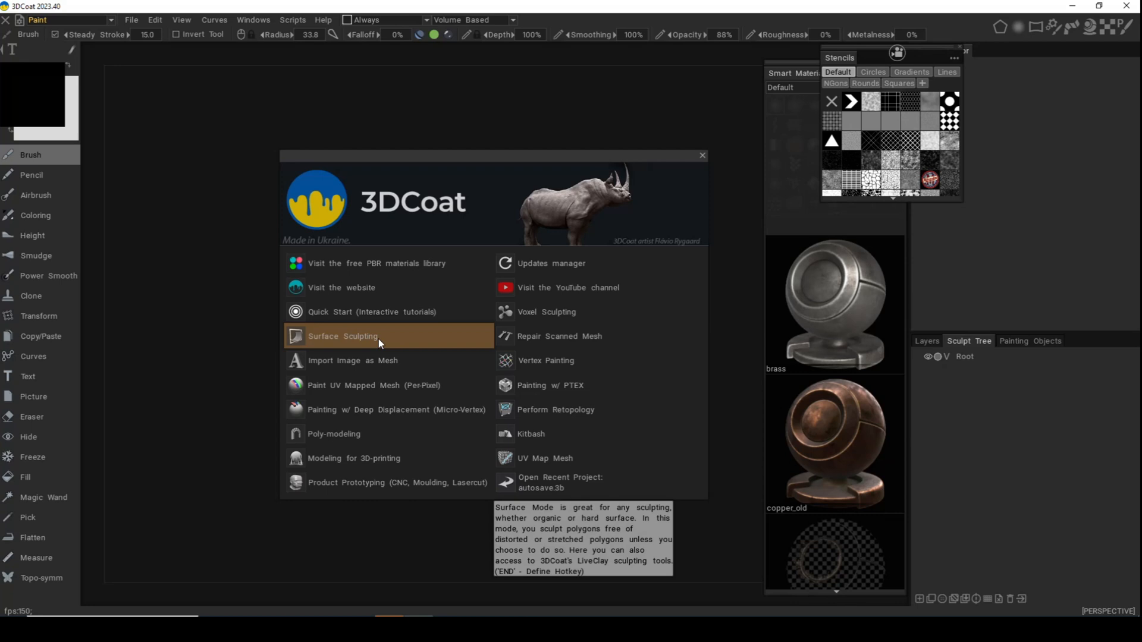
pyautogui.moveTo(559, 312)
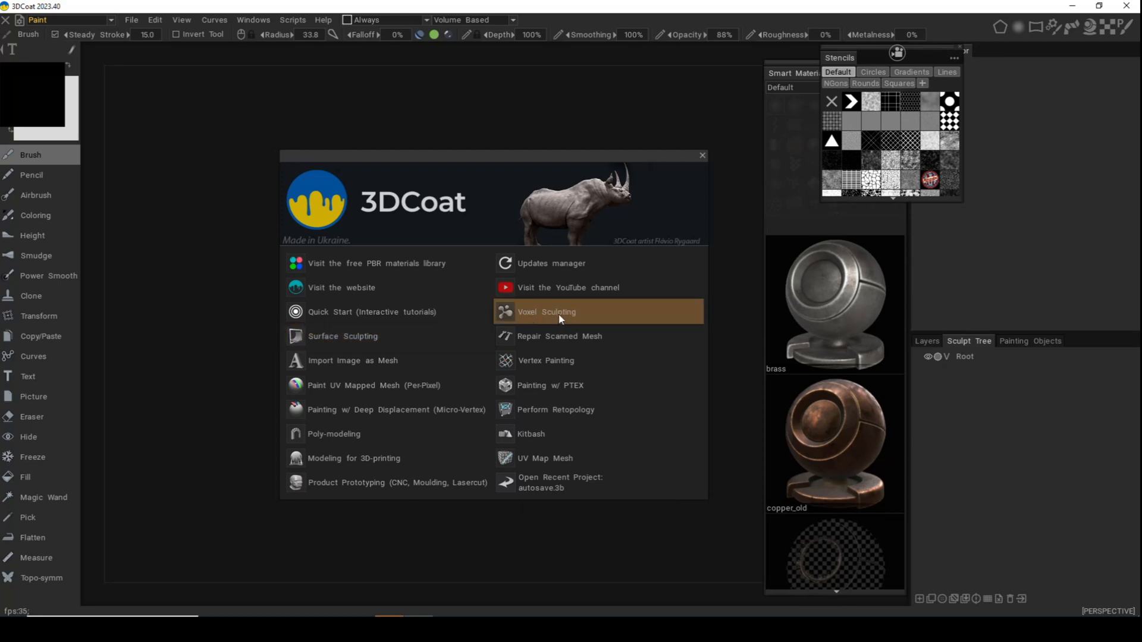
pyautogui.moveTo(579, 318)
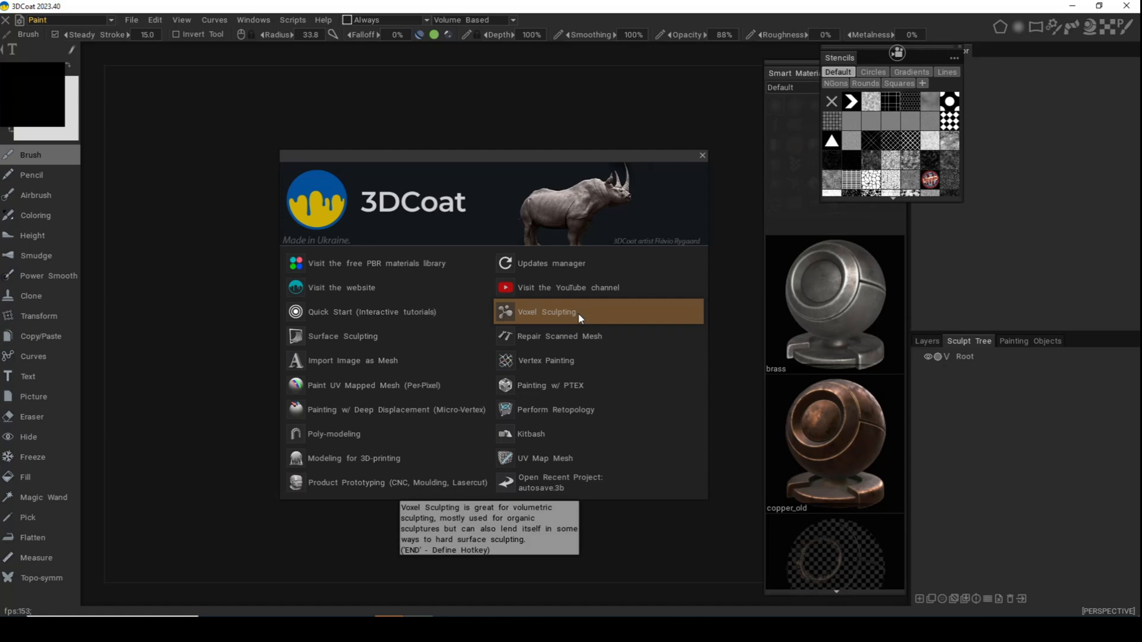
# Start a Voxel Sculpting session from the splash screen, landing in the Sculpt room with a cube primitive.
pyautogui.click(550, 311)
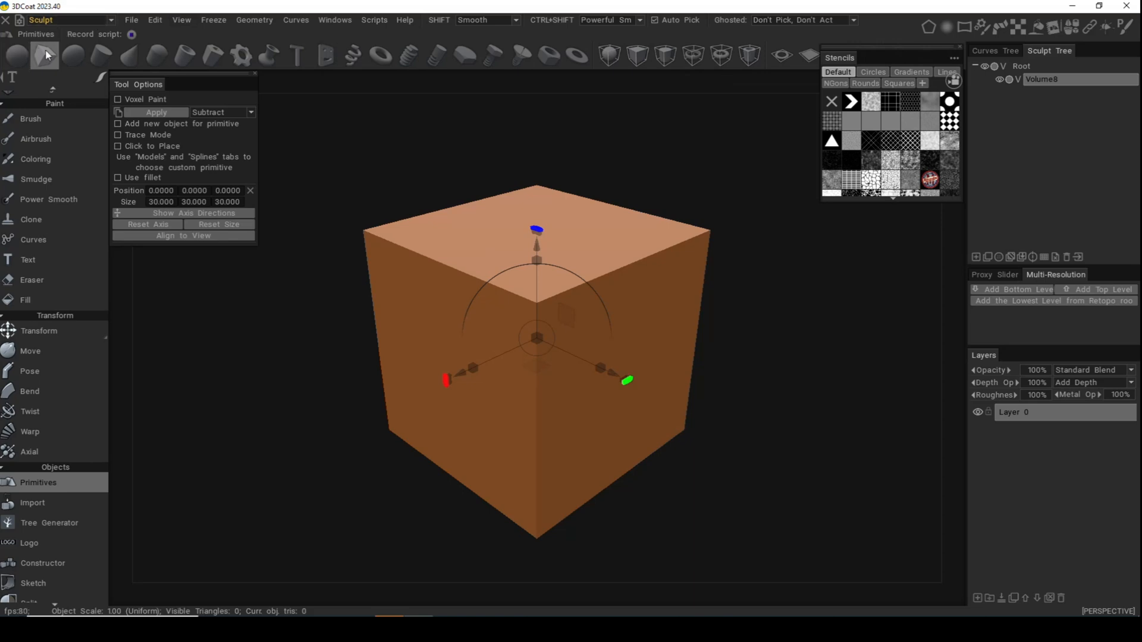
# Preview sphere, capsule and hollow tube primitives in turn, then return to the cube.
pyautogui.click(73, 54)
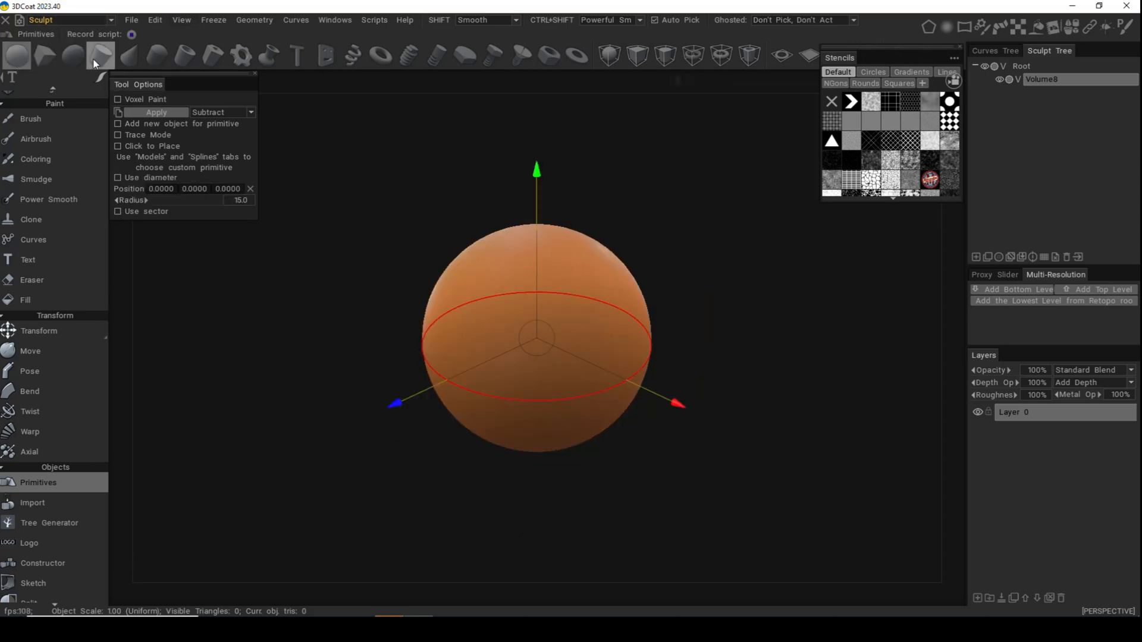
pyautogui.click(185, 54)
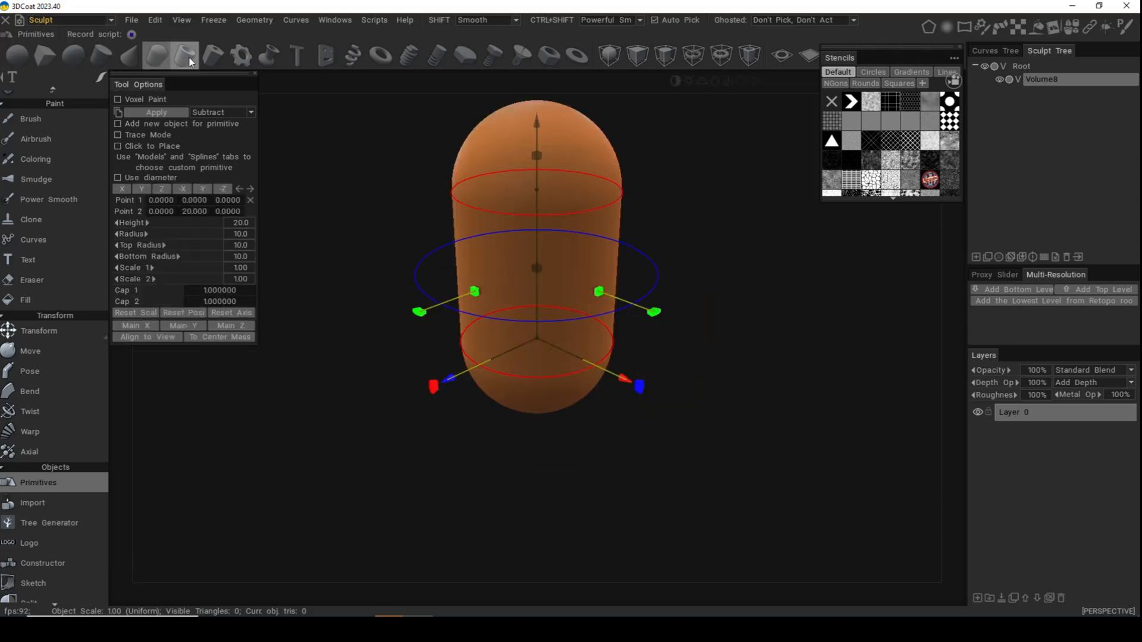
pyautogui.click(44, 56)
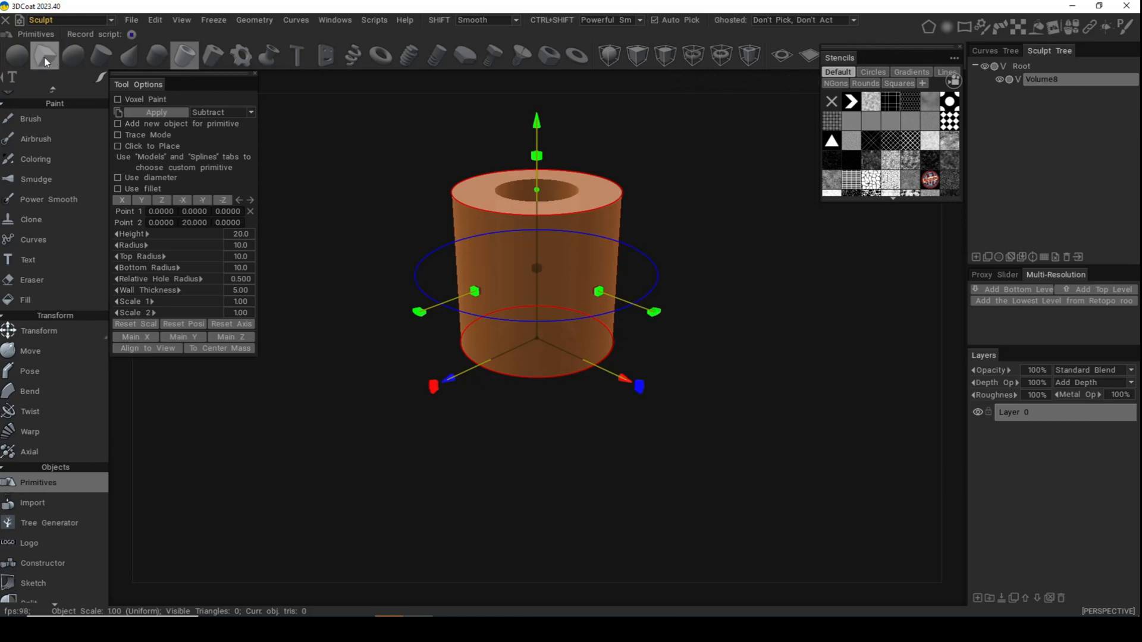
pyautogui.click(44, 56)
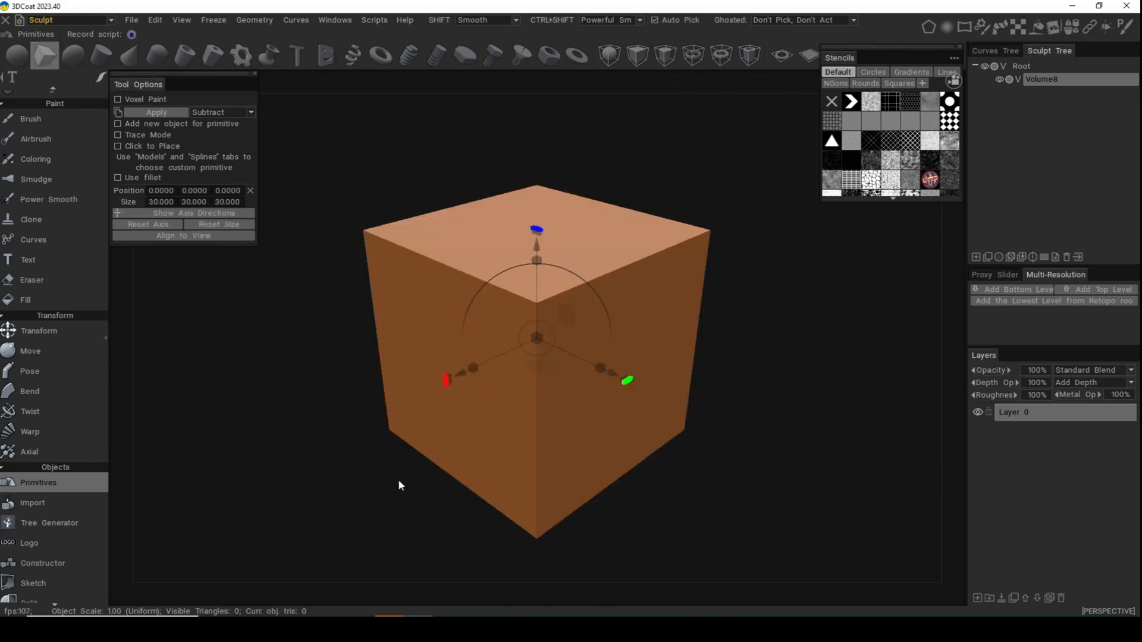
pyautogui.moveTo(336, 518)
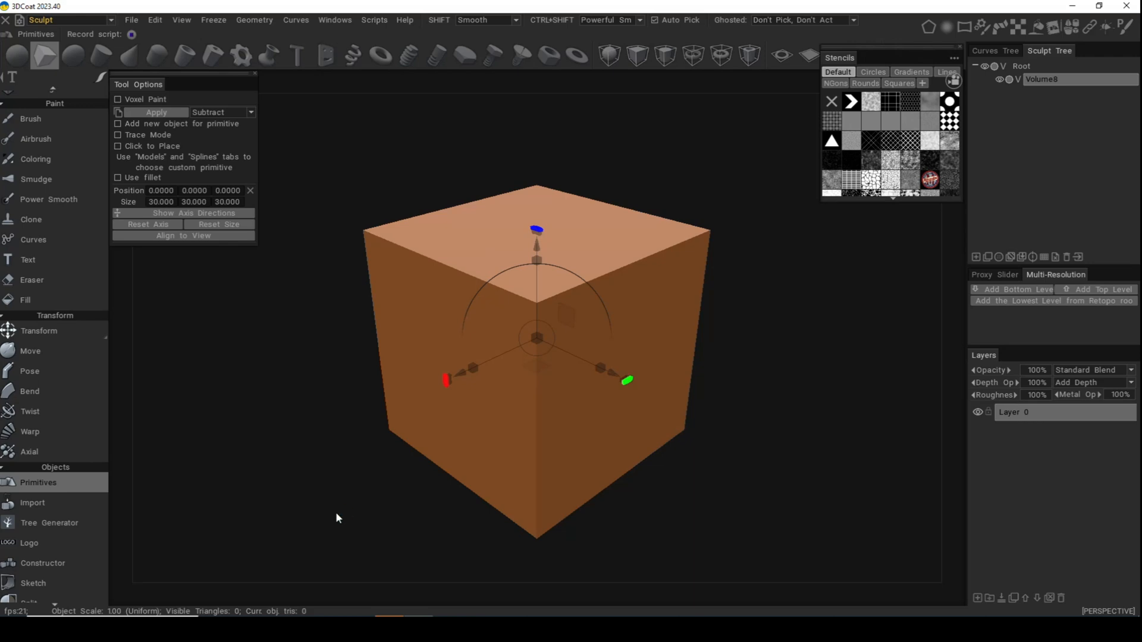
pyautogui.moveTo(363, 440)
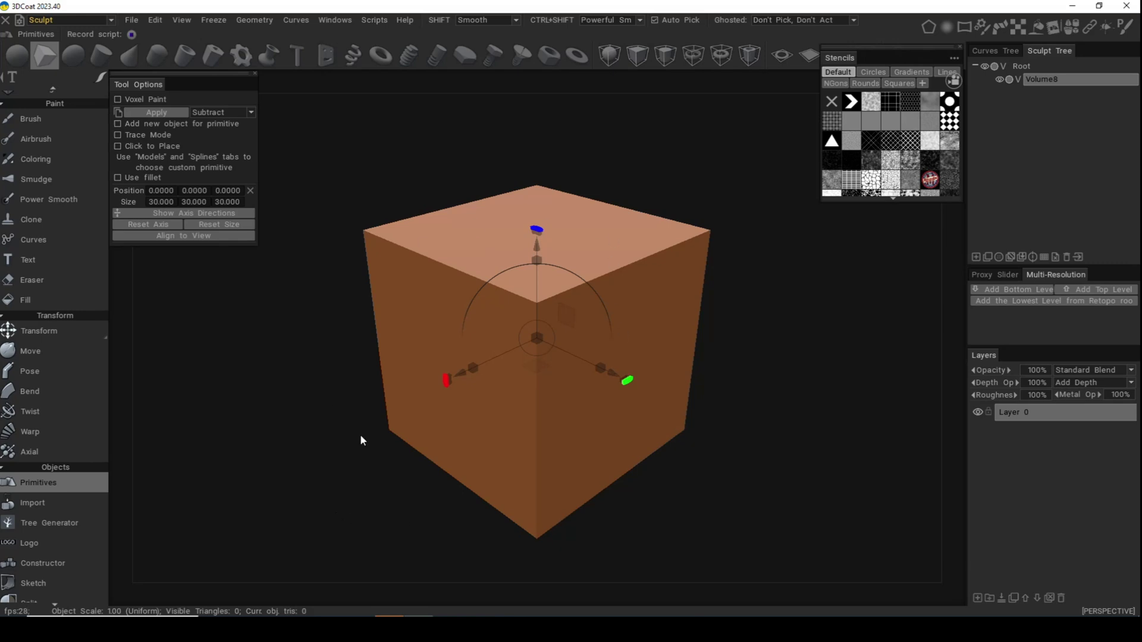
pyautogui.moveTo(698, 533)
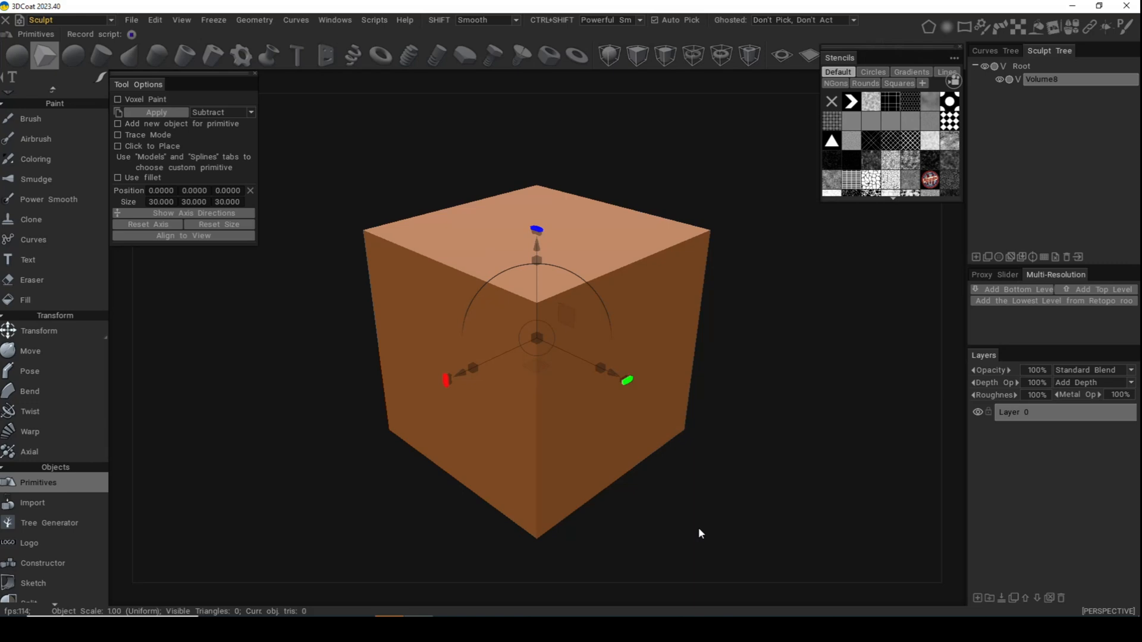
pyautogui.moveTo(794, 303)
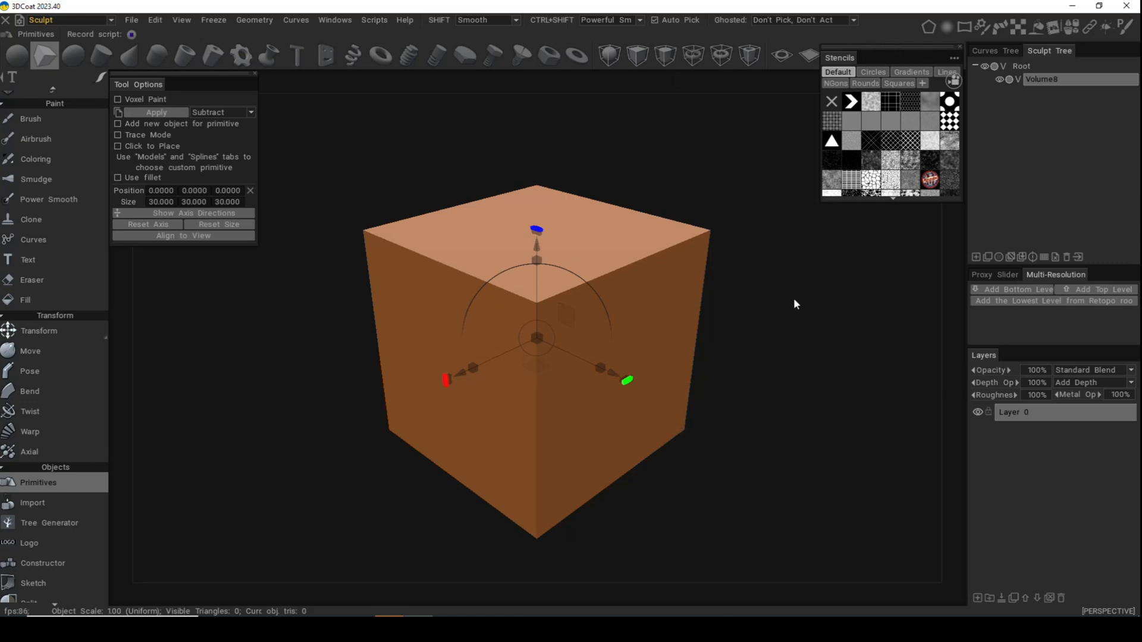
pyautogui.moveTo(783, 475)
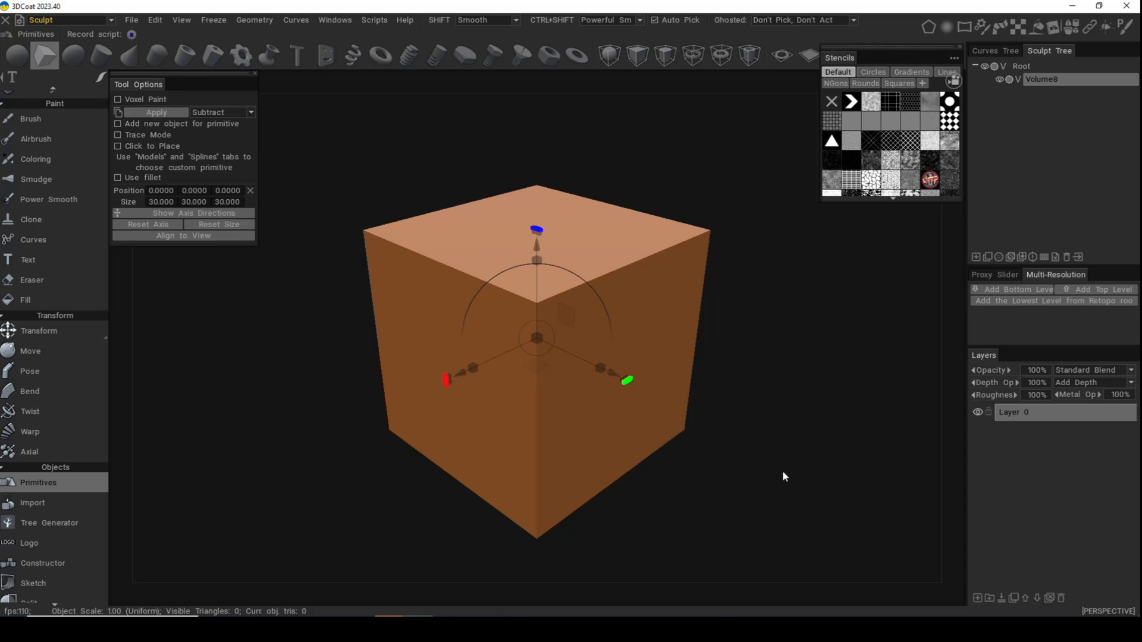
pyautogui.moveTo(758, 541)
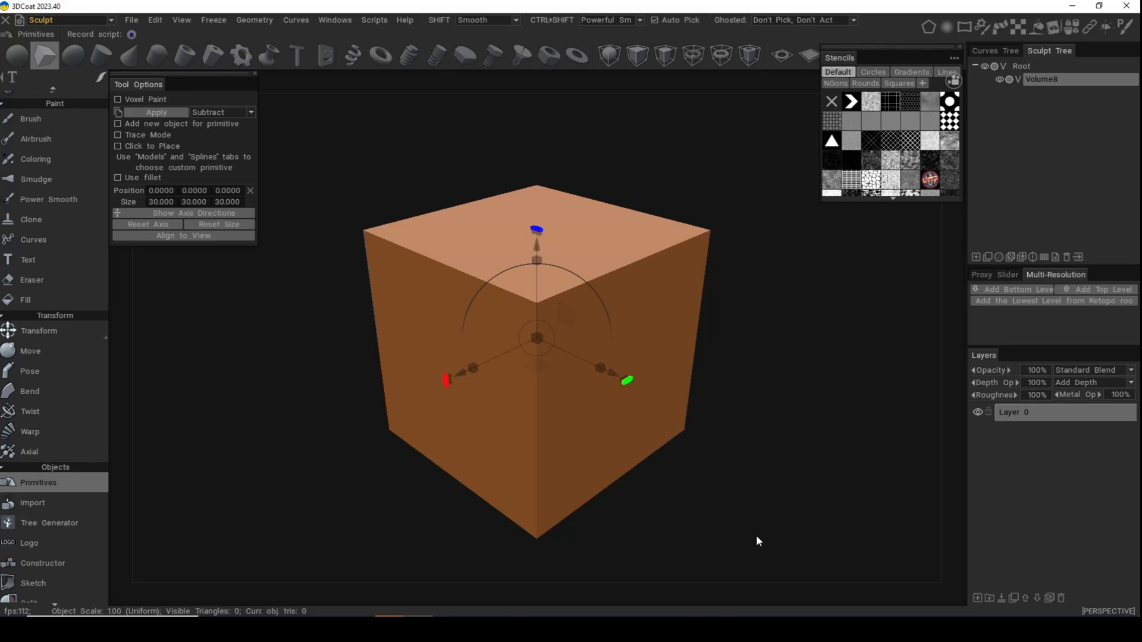
pyautogui.moveTo(237, 100)
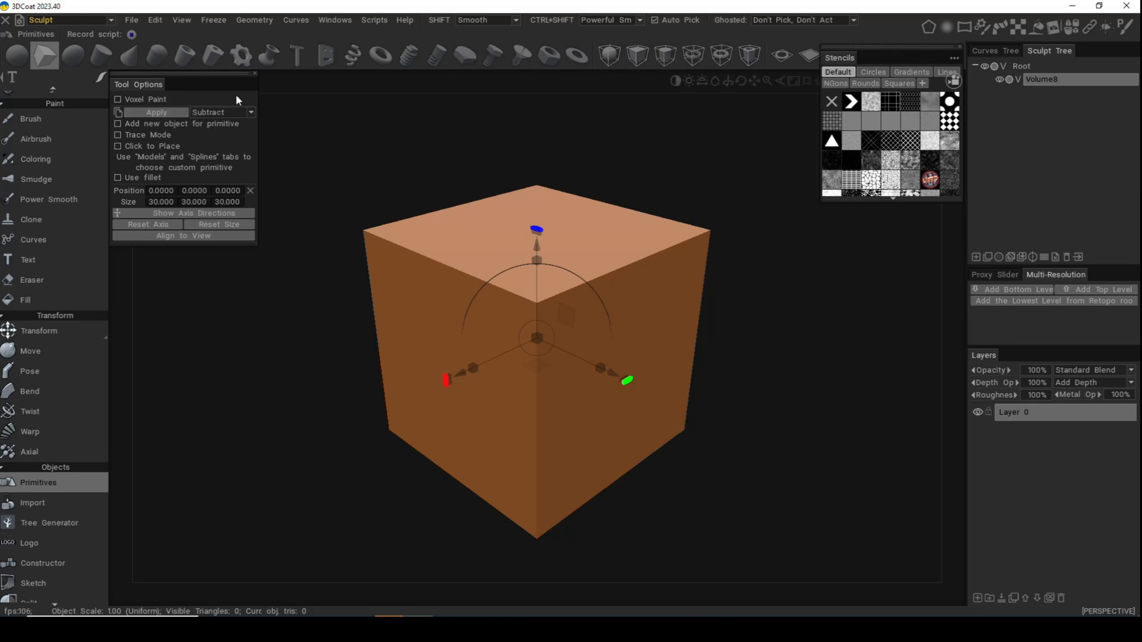
pyautogui.moveTo(124, 294)
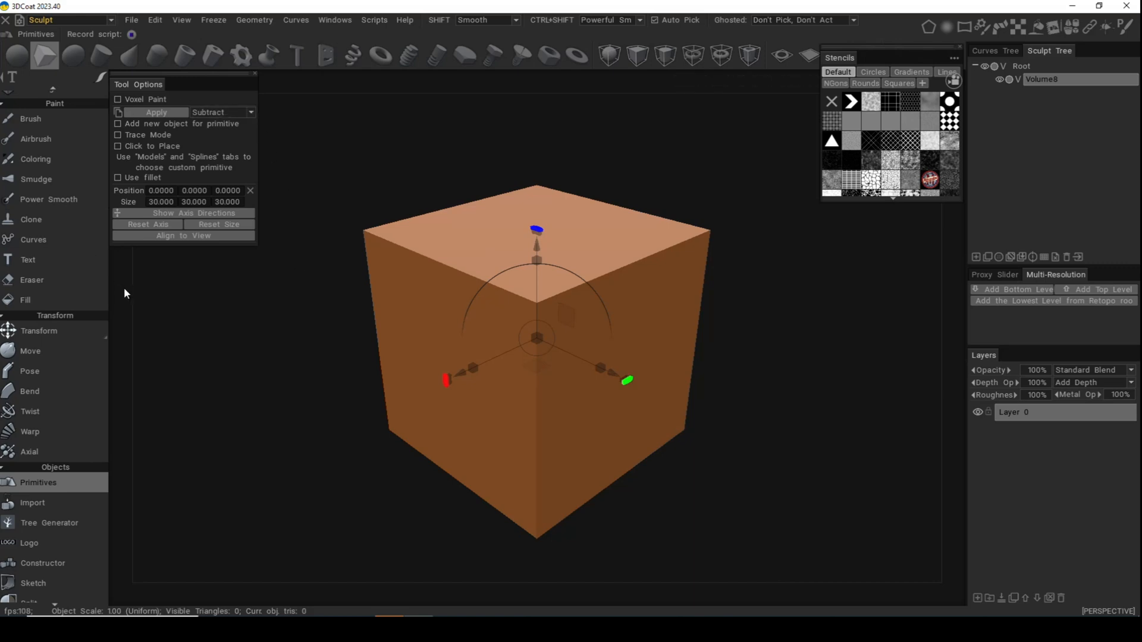
pyautogui.moveTo(658, 391)
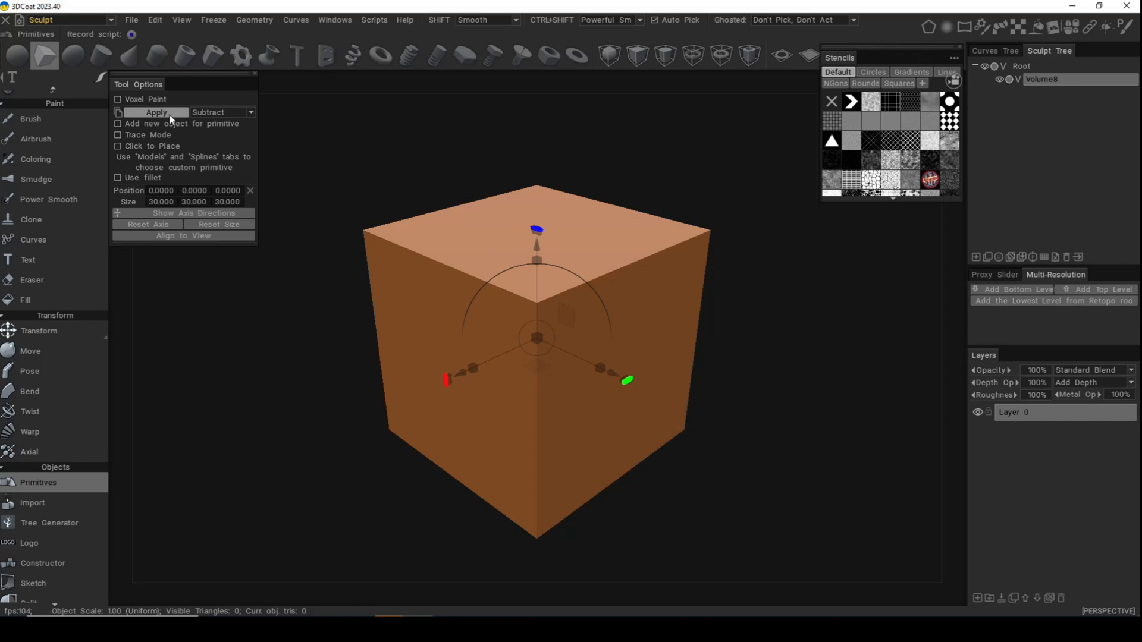
# Switch the cube primitive's boolean mode from Subtract to Add.
pyautogui.click(251, 112)
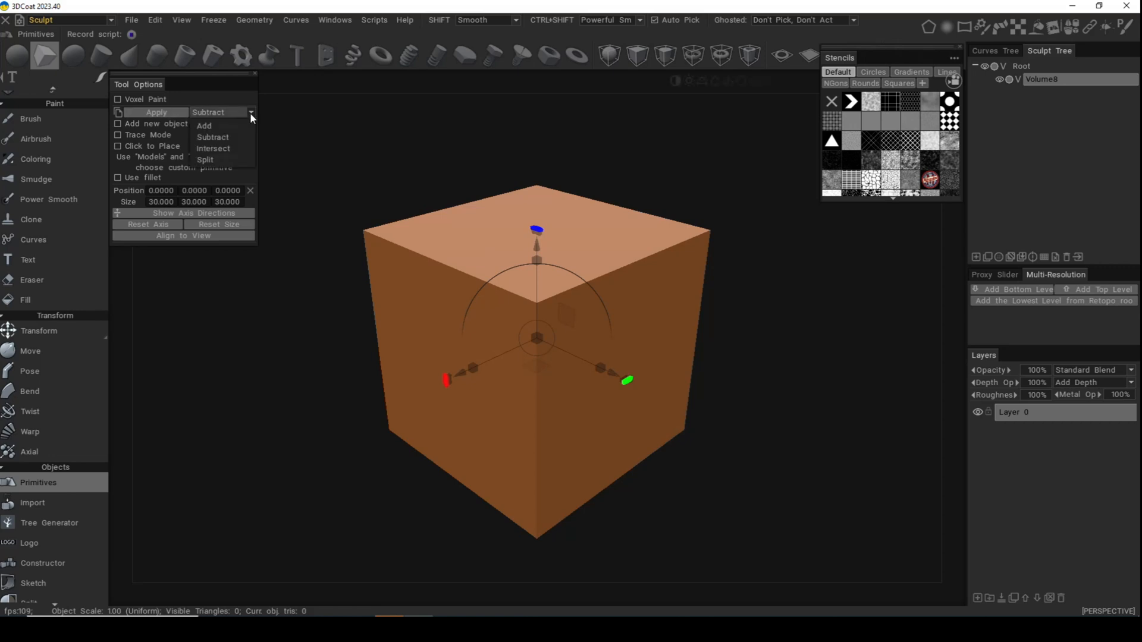
pyautogui.moveTo(229, 149)
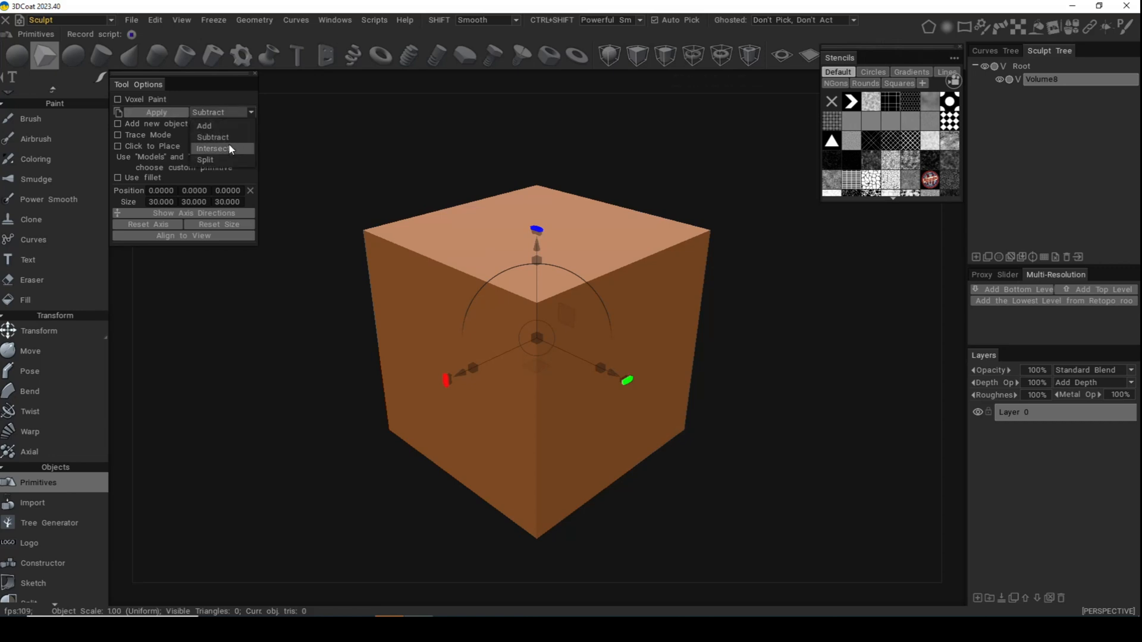
pyautogui.click(204, 125)
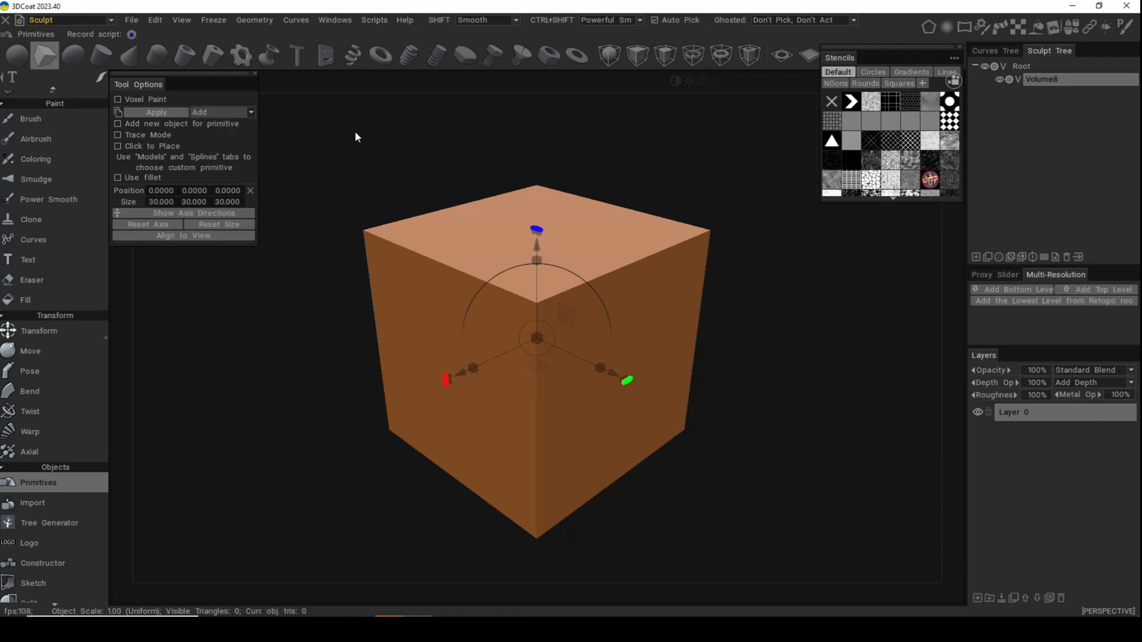
pyautogui.moveTo(569, 597)
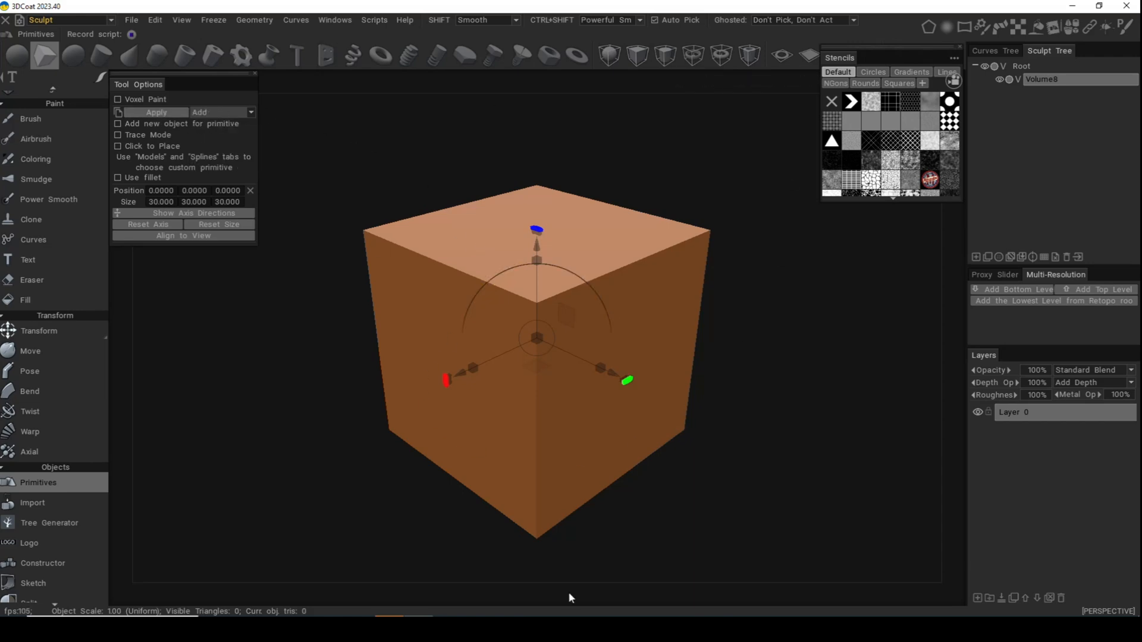
pyautogui.moveTo(617, 488)
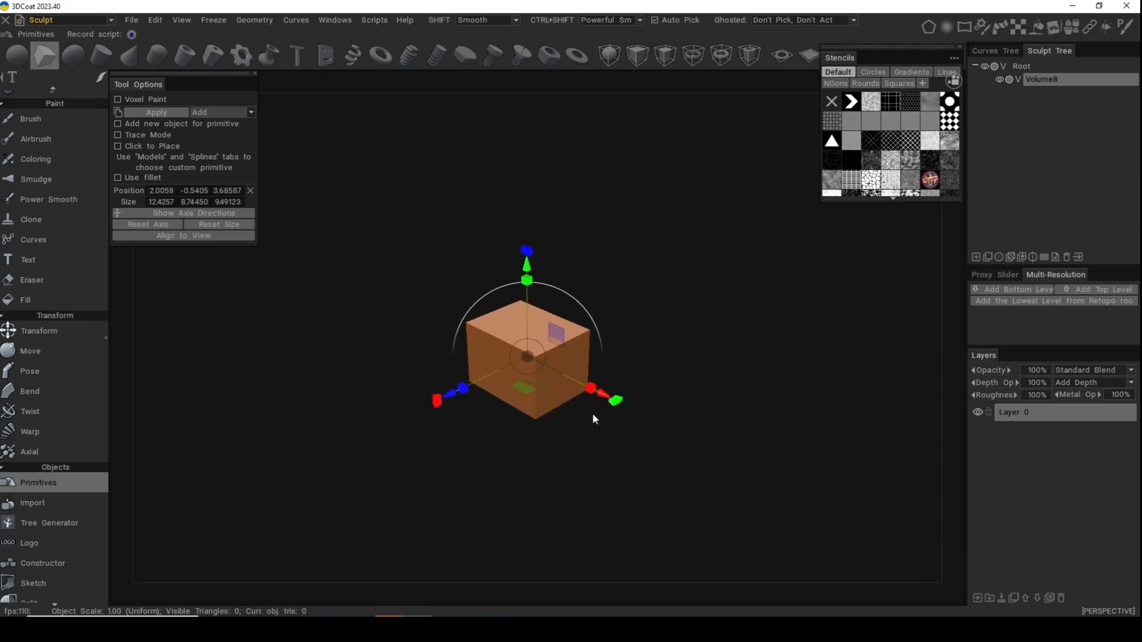
pyautogui.moveTo(436, 404)
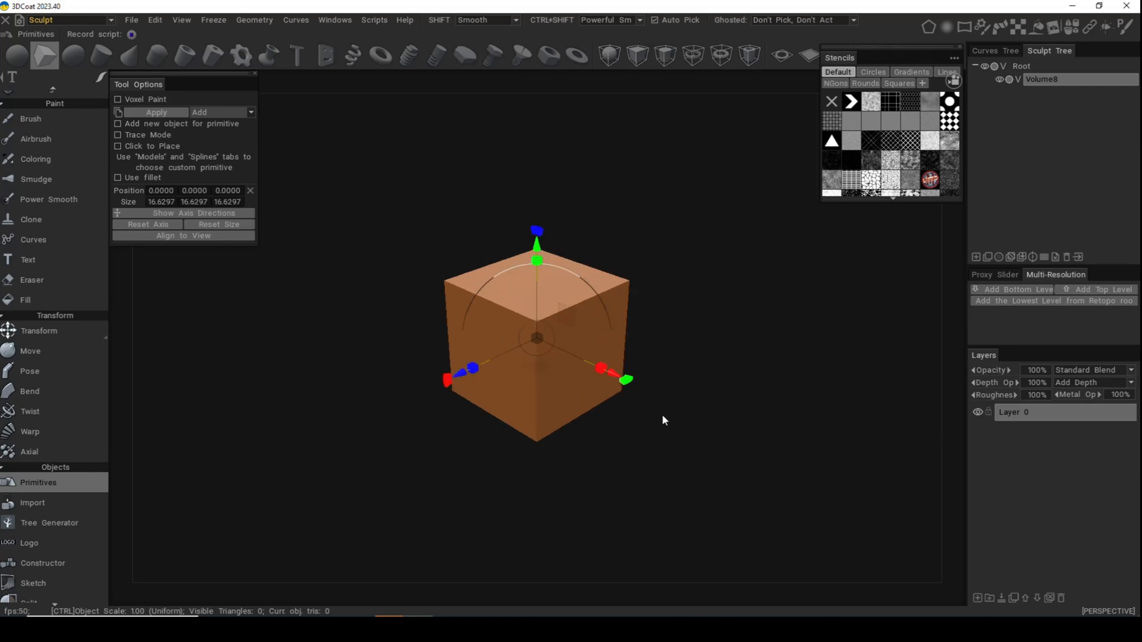
pyautogui.moveTo(676, 486)
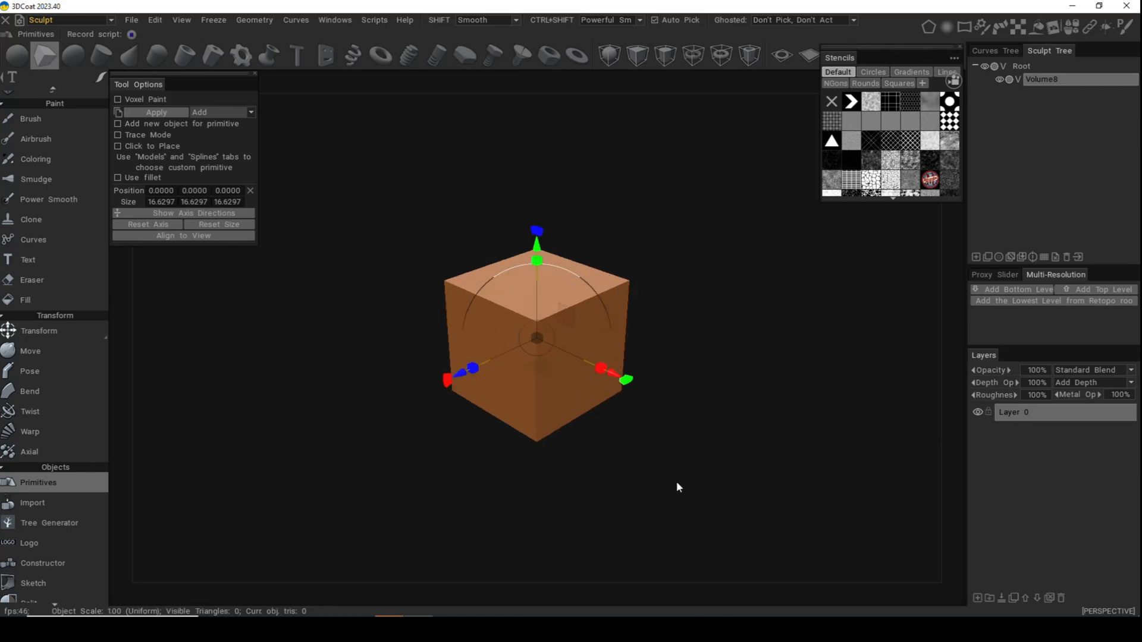
pyautogui.moveTo(724, 459)
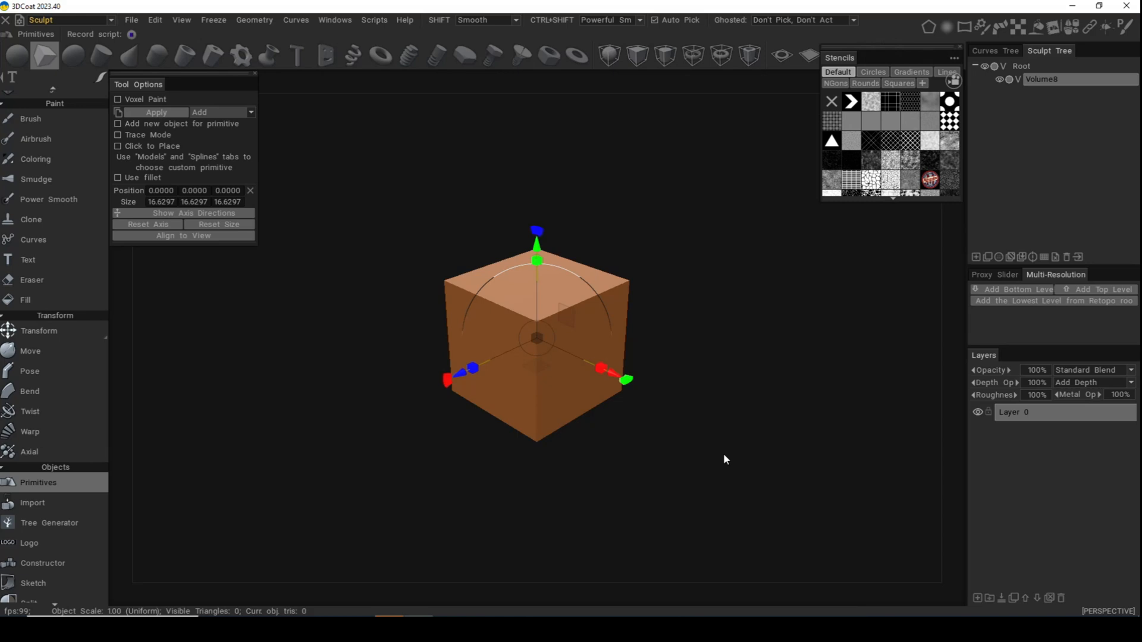
pyautogui.moveTo(671, 471)
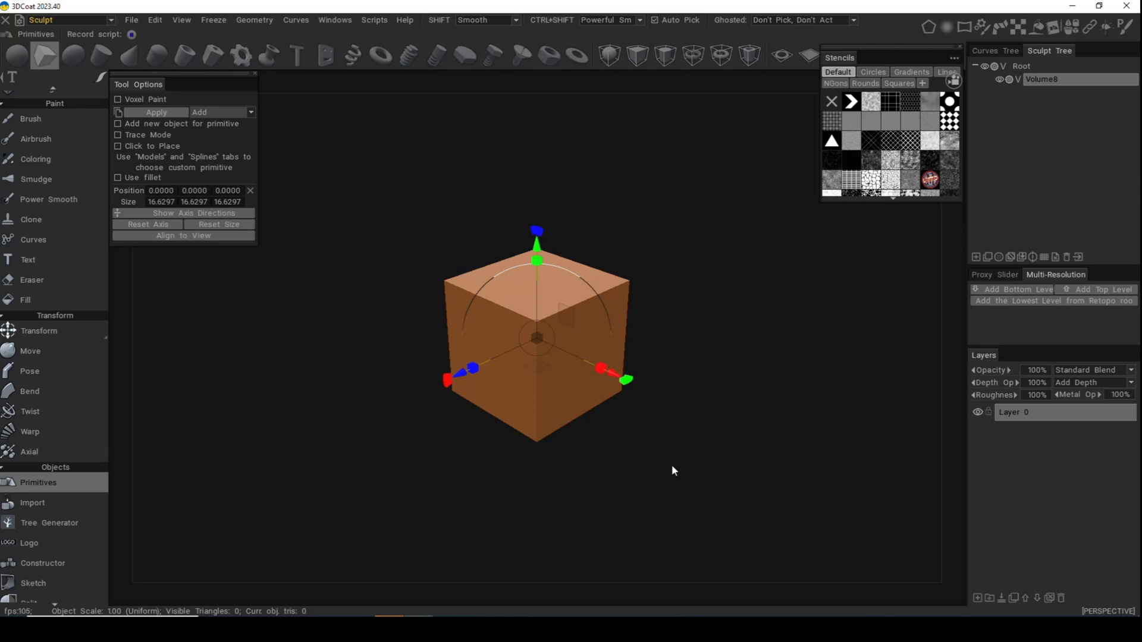
pyautogui.moveTo(692, 471)
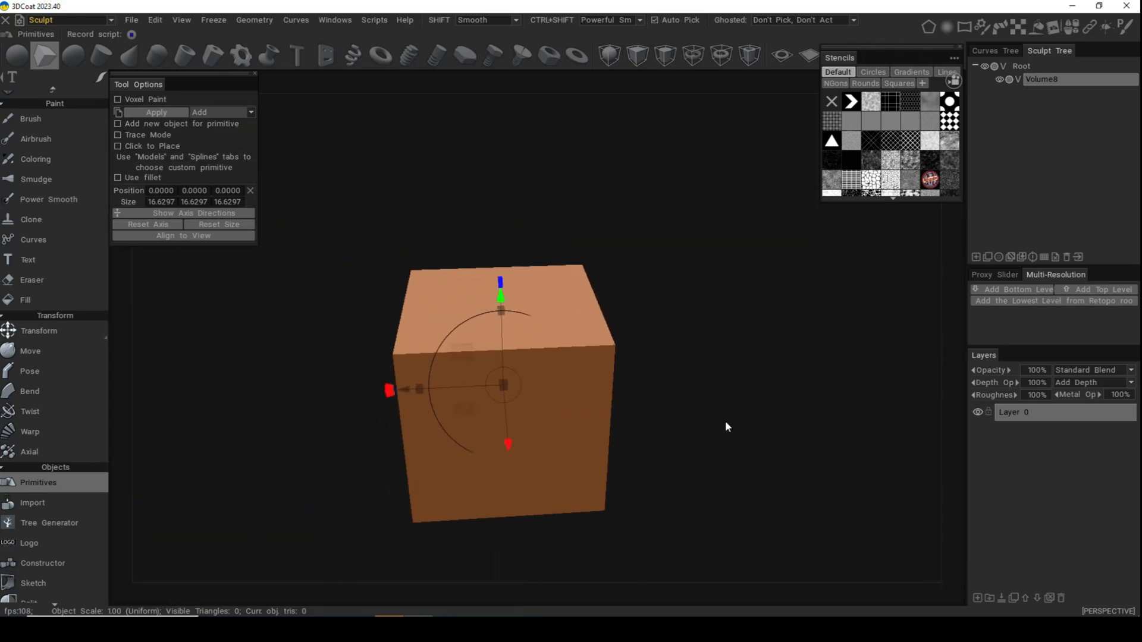
pyautogui.moveTo(724, 454)
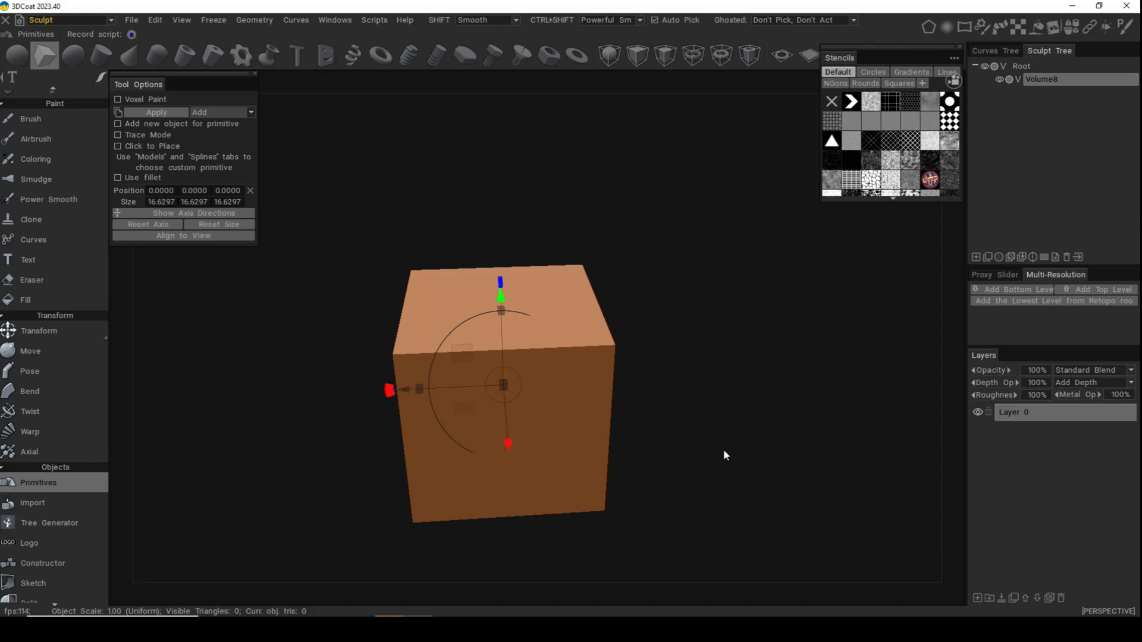
pyautogui.moveTo(715, 454)
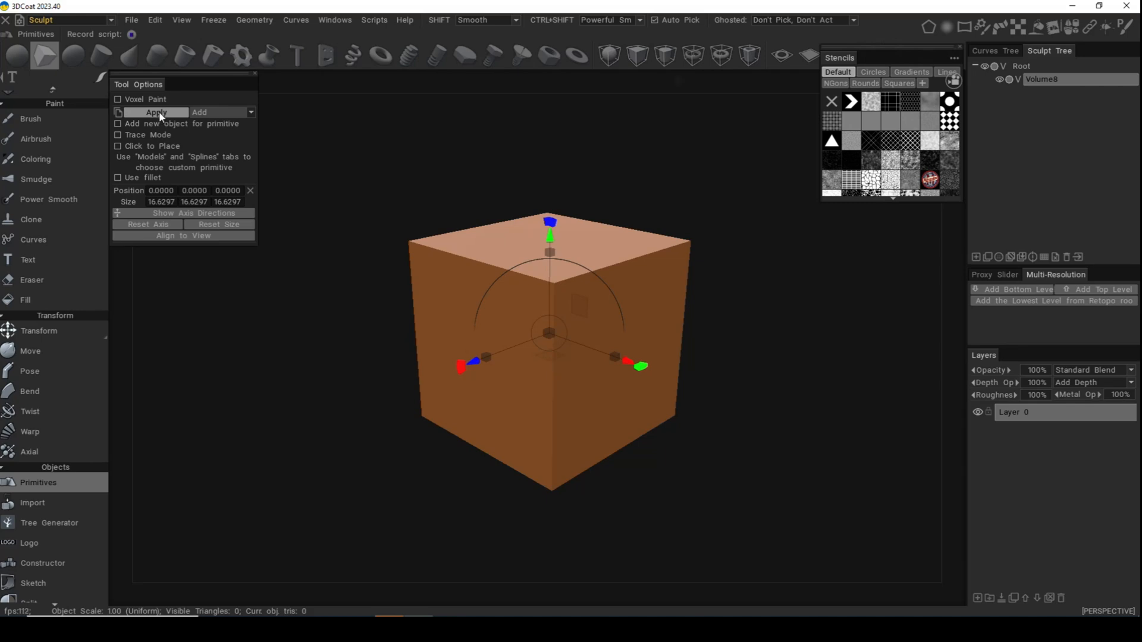
# Apply the cube as voxel geometry, restore solid shading and pick a box primitive.
pyautogui.click(154, 112)
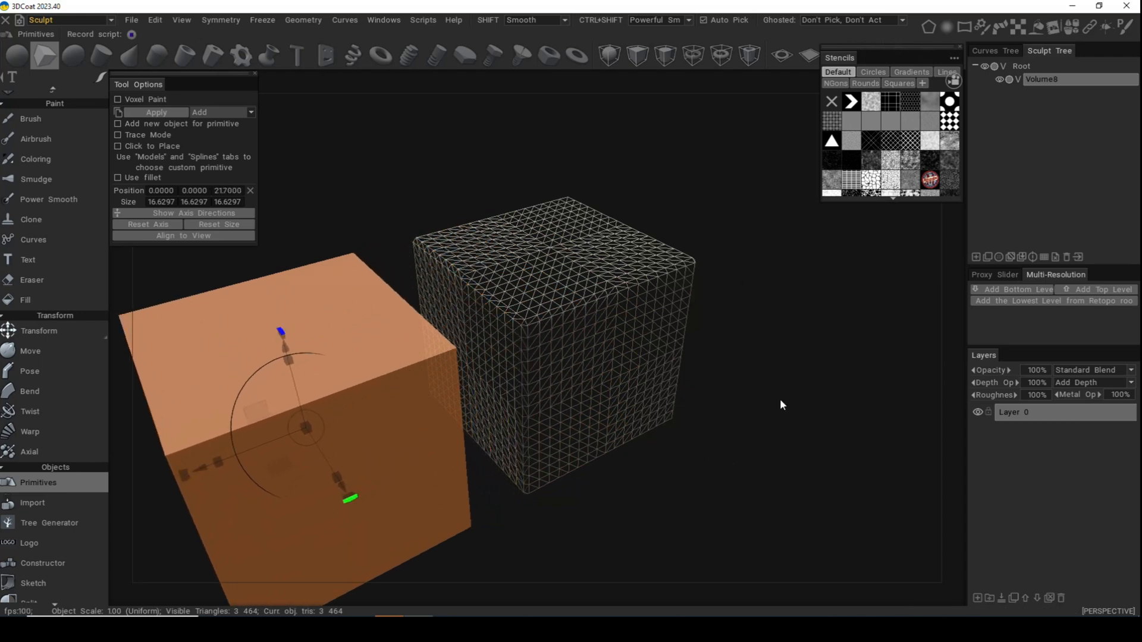
pyautogui.press('w')
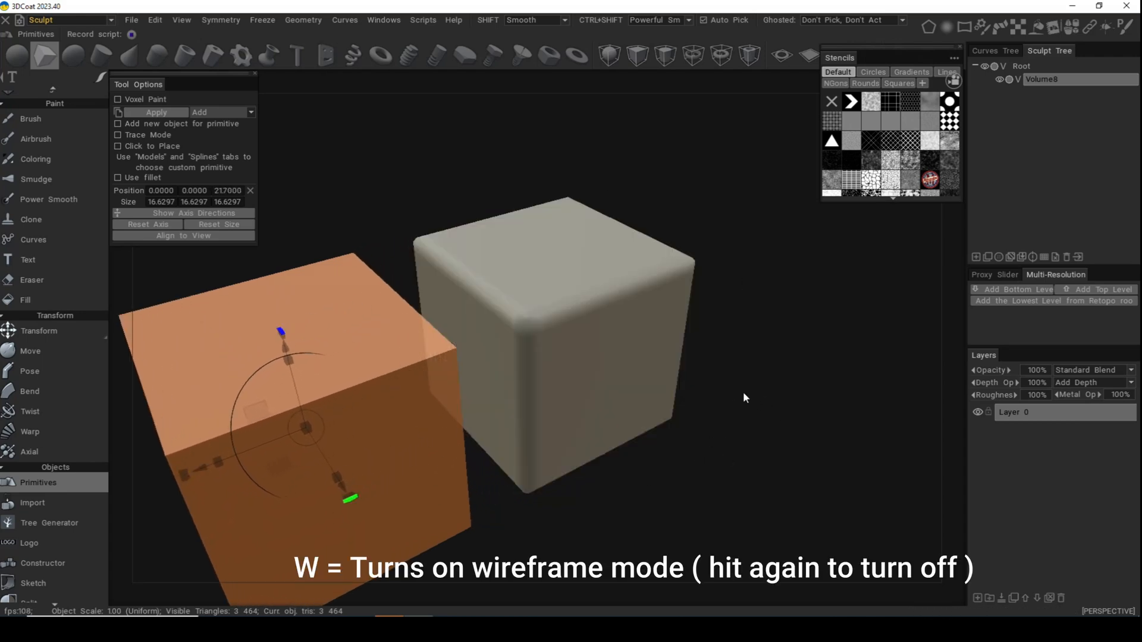
pyautogui.moveTo(602, 515)
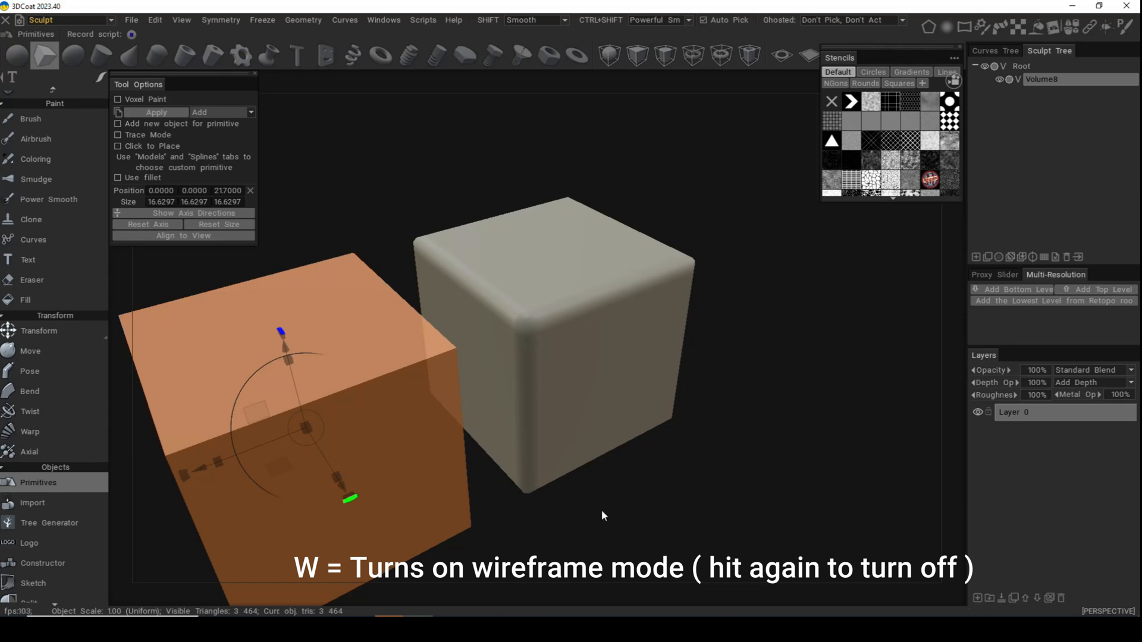
pyautogui.moveTo(620, 361)
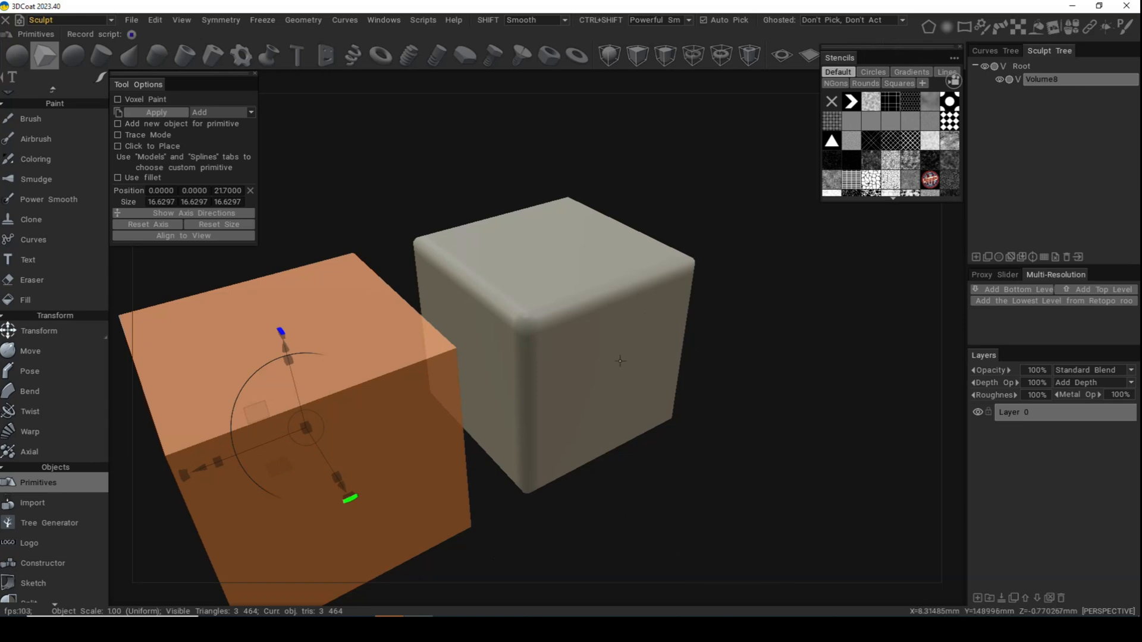
pyautogui.moveTo(383, 433)
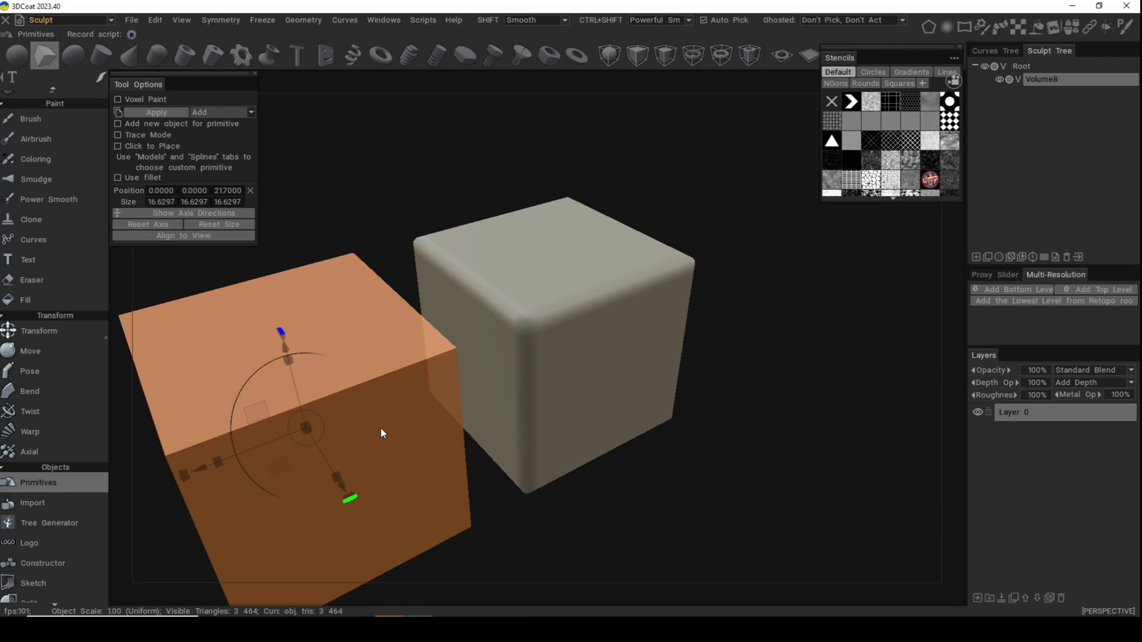
pyautogui.moveTo(324, 332)
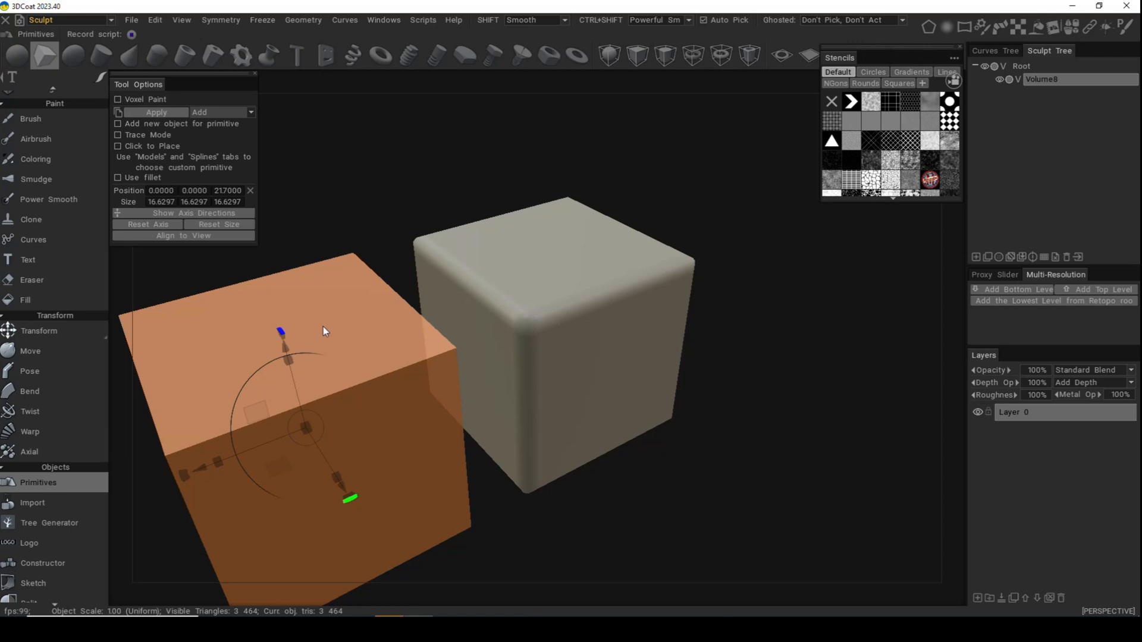
pyautogui.moveTo(552, 253)
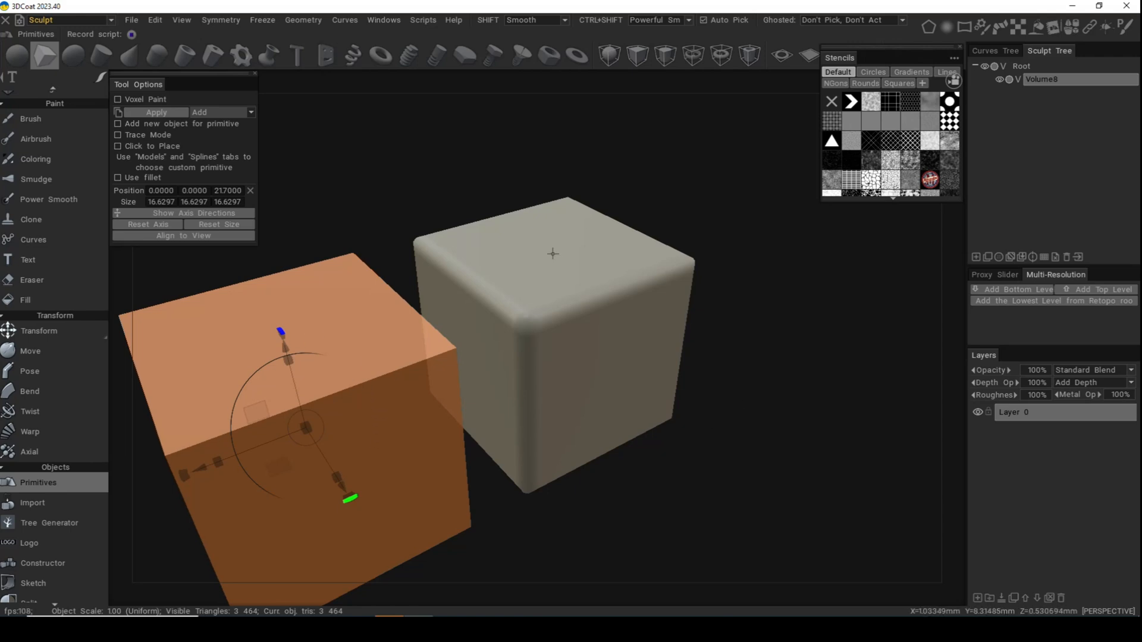
pyautogui.moveTo(737, 483)
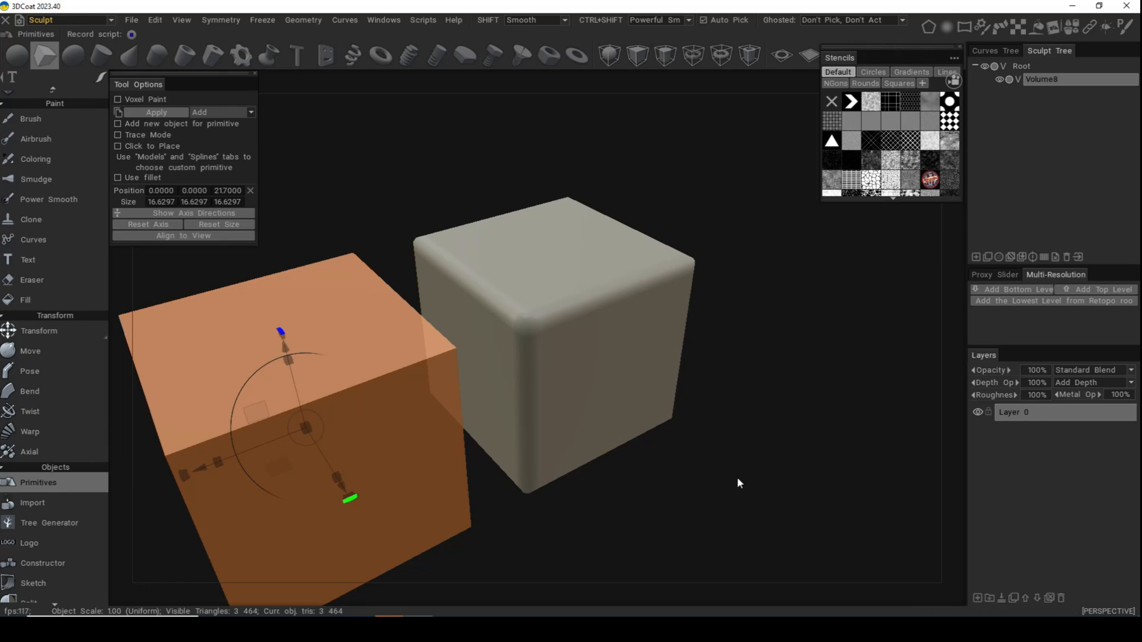
pyautogui.moveTo(98, 57)
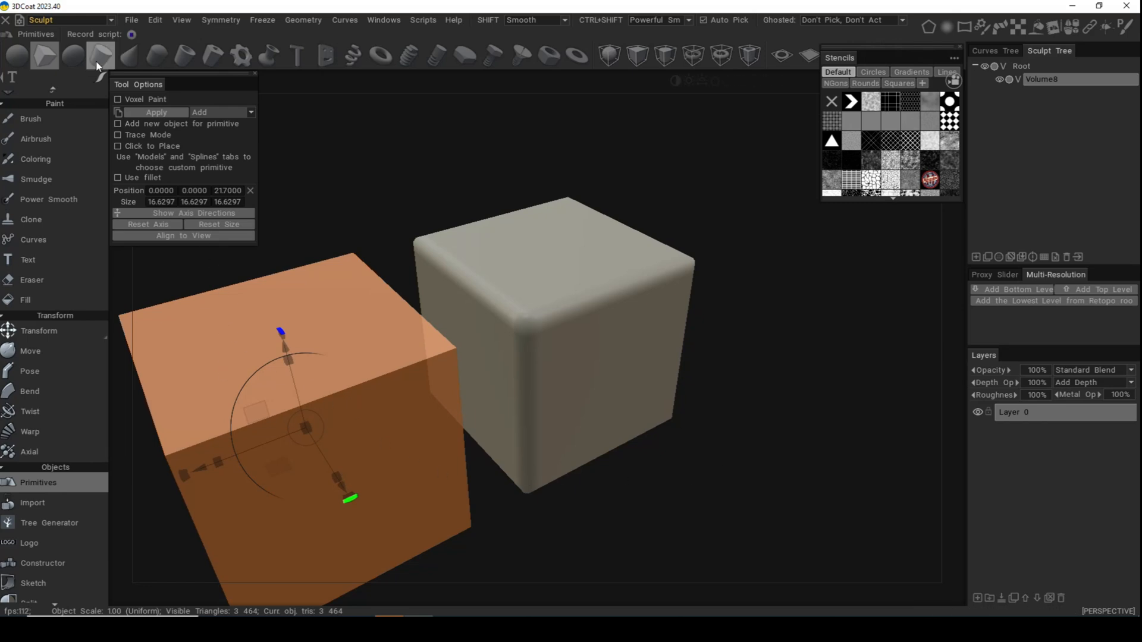
pyautogui.click(157, 55)
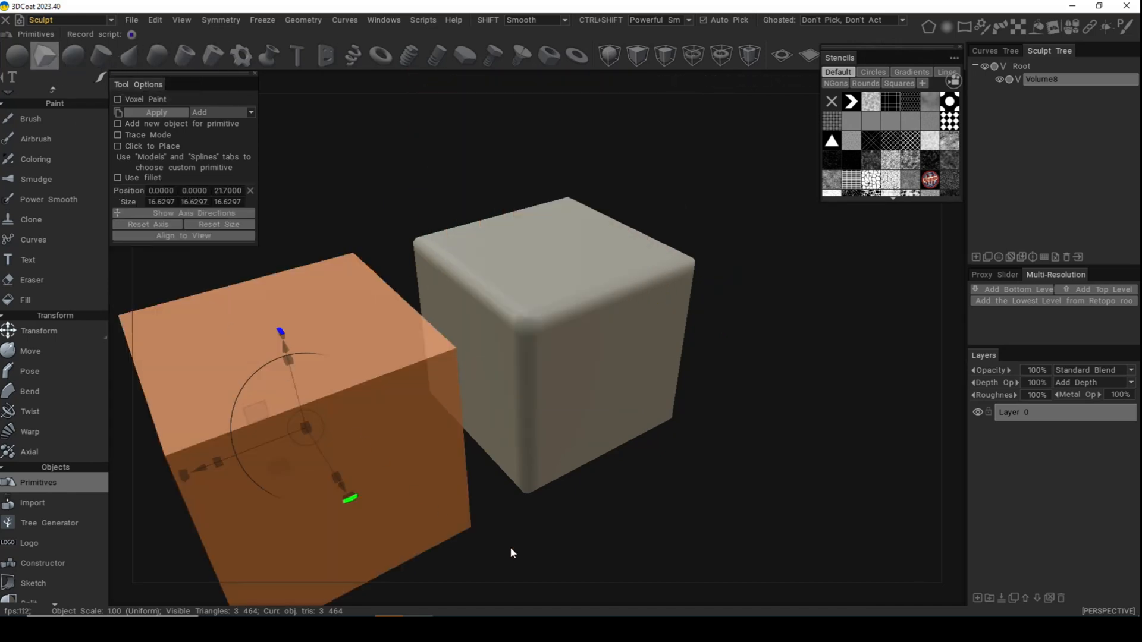
pyautogui.moveTo(498, 533)
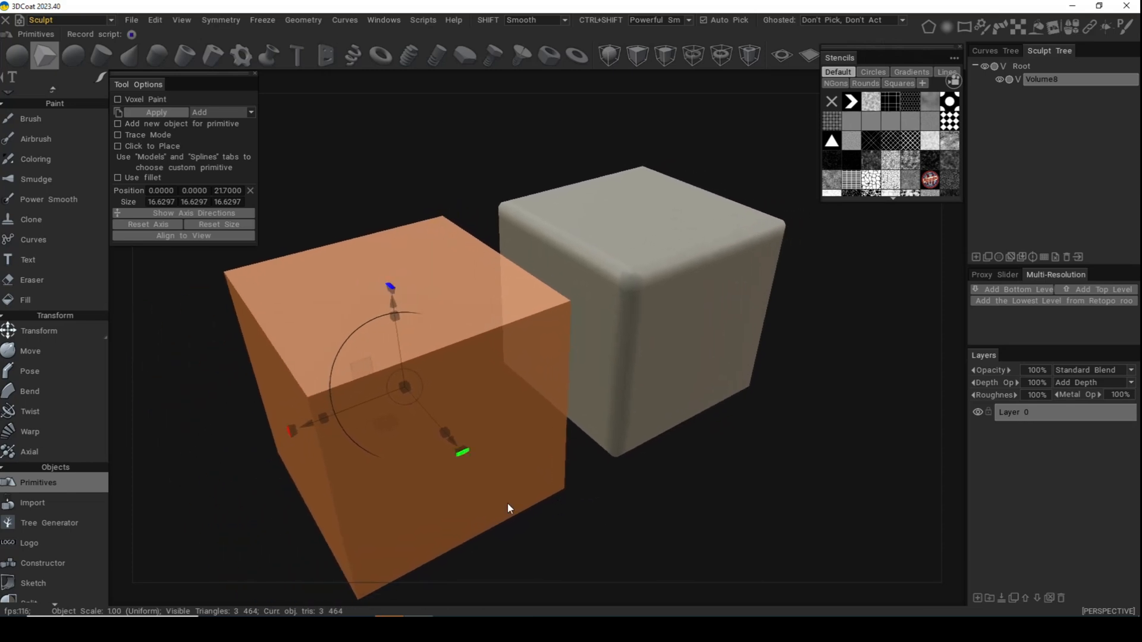
pyautogui.moveTo(446, 437)
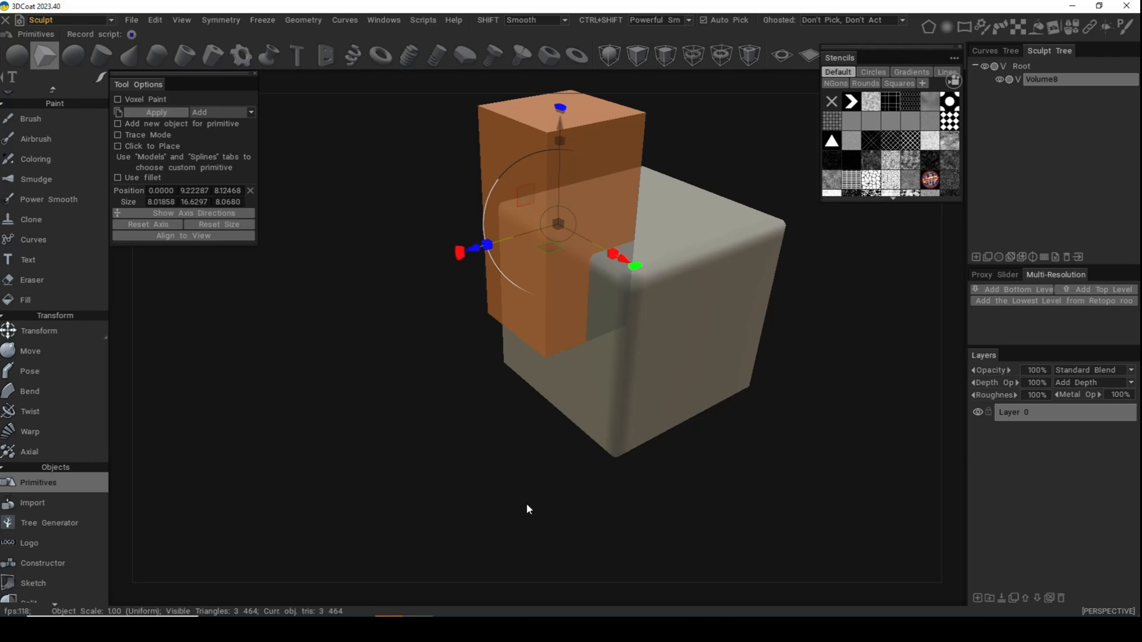
pyautogui.moveTo(887, 100)
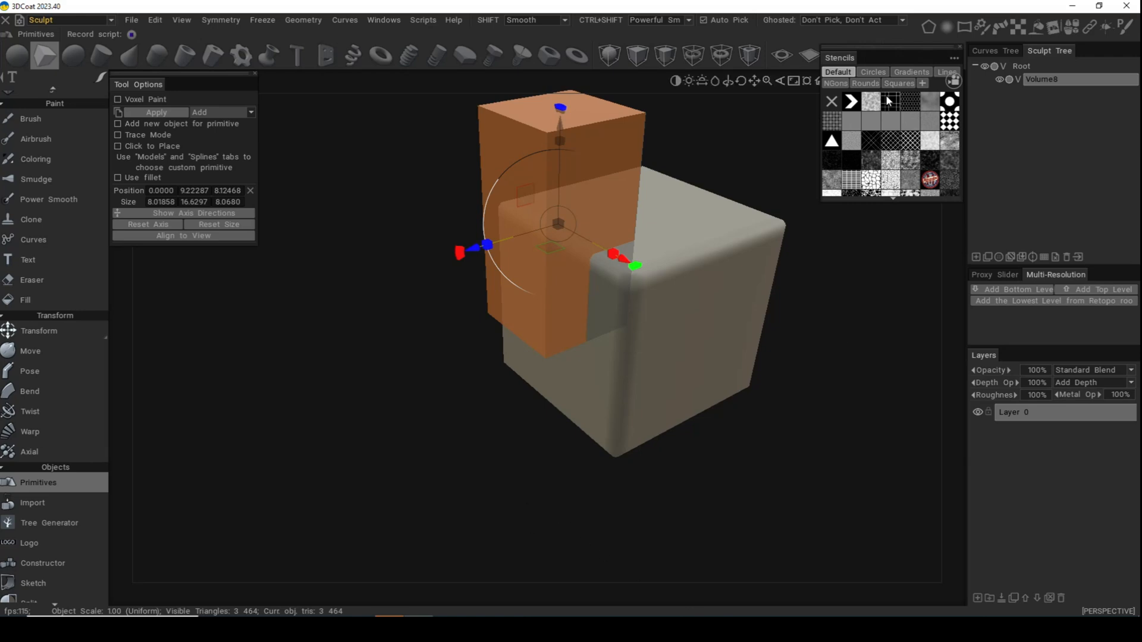
pyautogui.moveTo(636, 484)
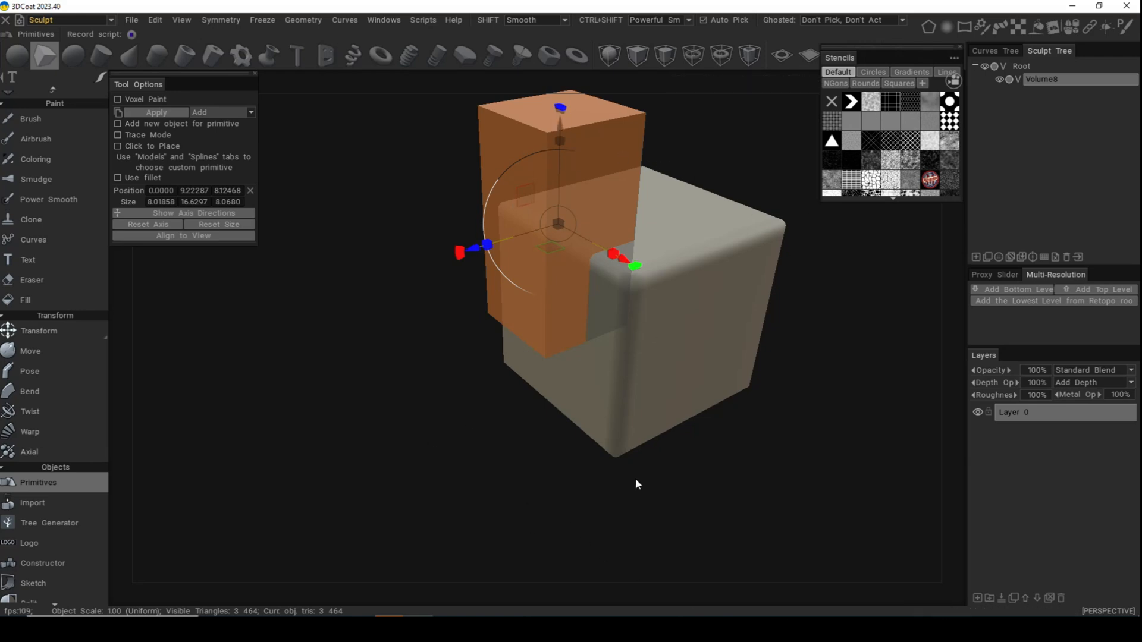
pyautogui.moveTo(325, 161)
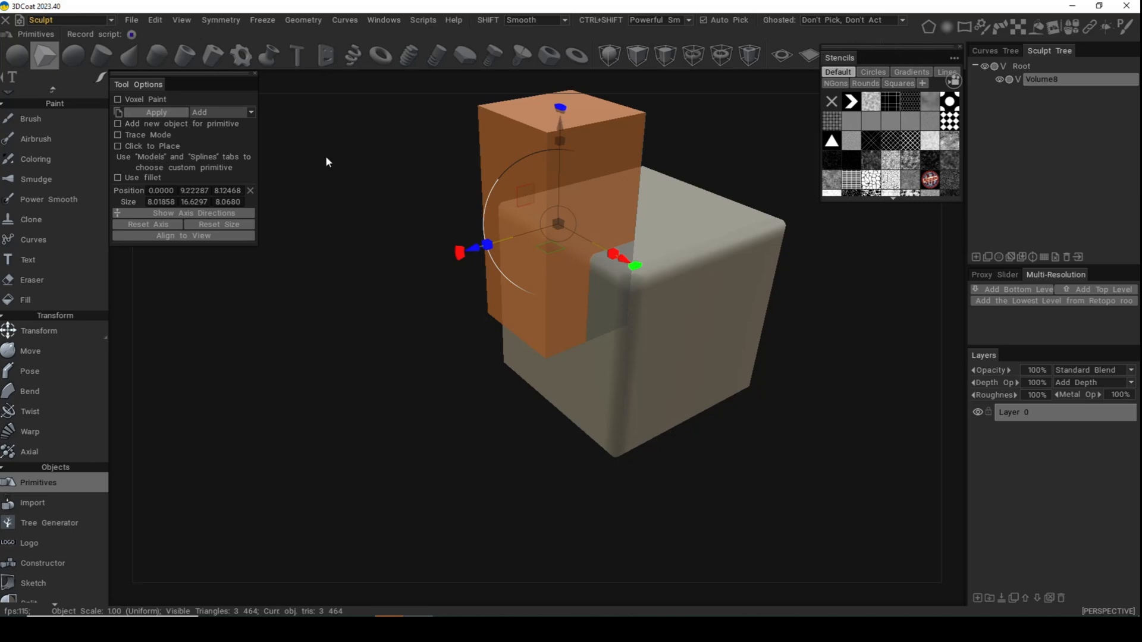
# Set the box to Subtract, size it through the cube's top corner and carve the notch.
pyautogui.click(222, 112)
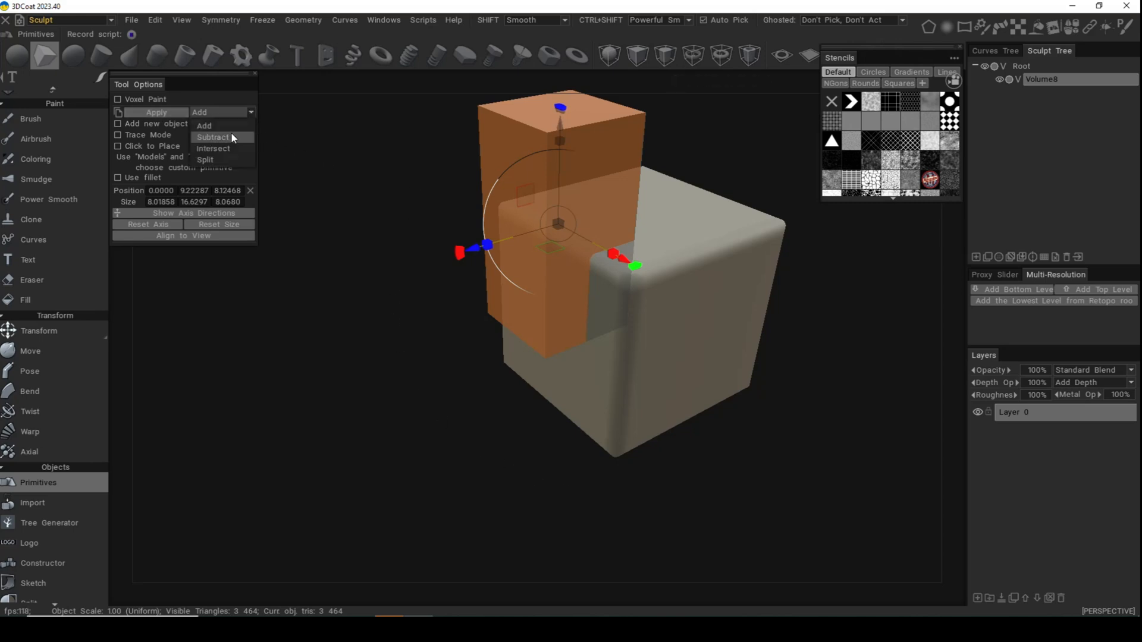
pyautogui.click(213, 137)
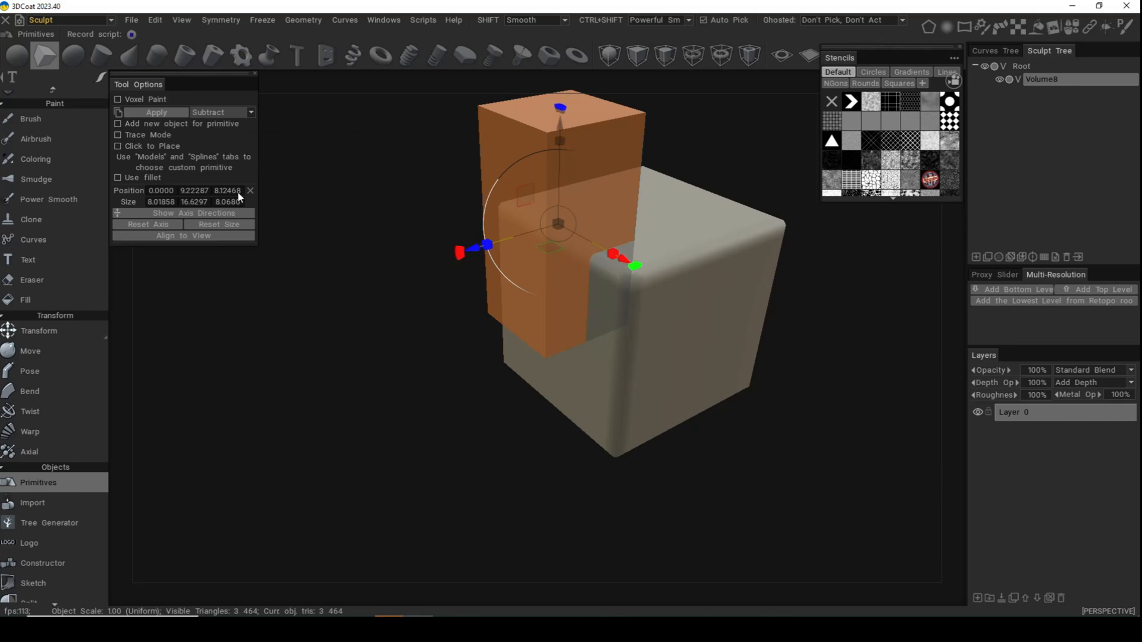
pyautogui.click(156, 111)
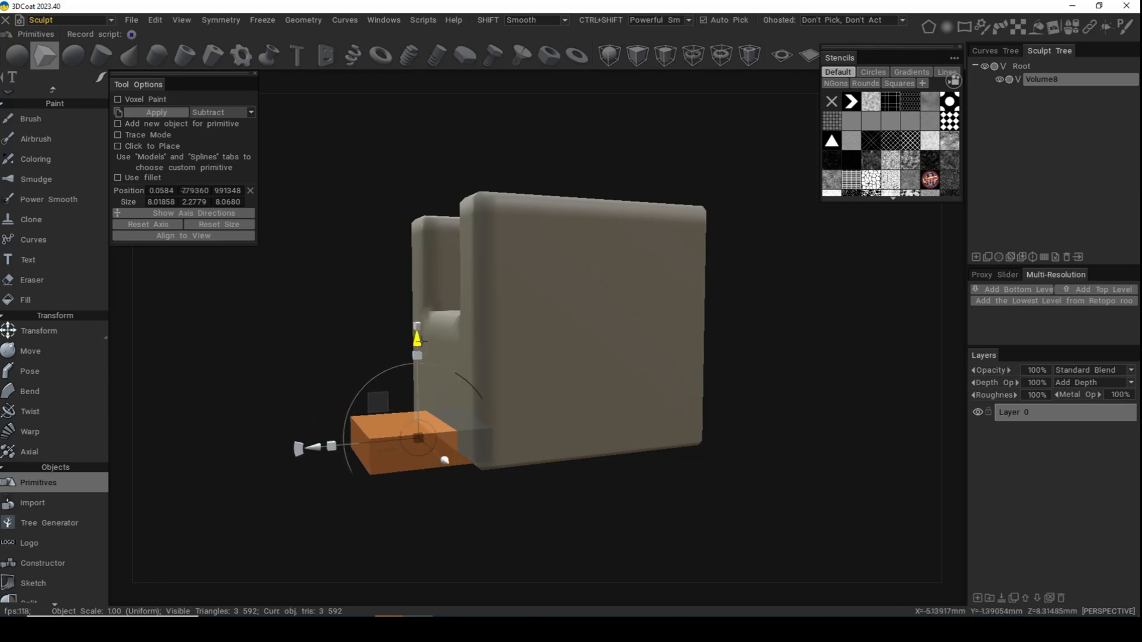
# Subtract a flat box from the cube's lower edge to cut a second, smaller groove.
pyautogui.click(155, 112)
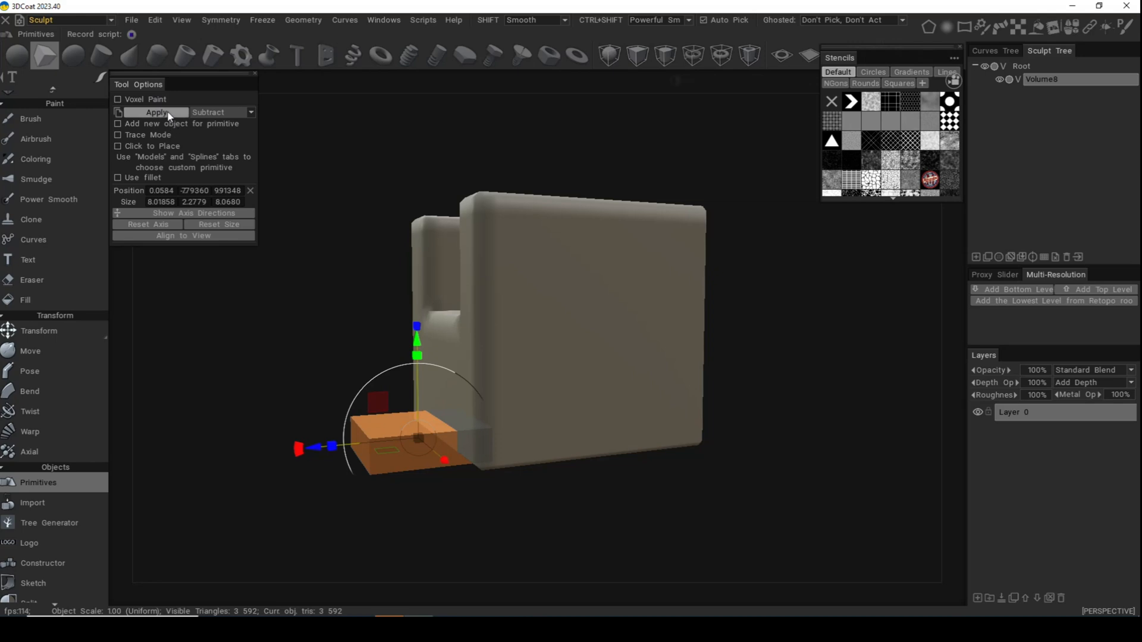
pyautogui.click(156, 112)
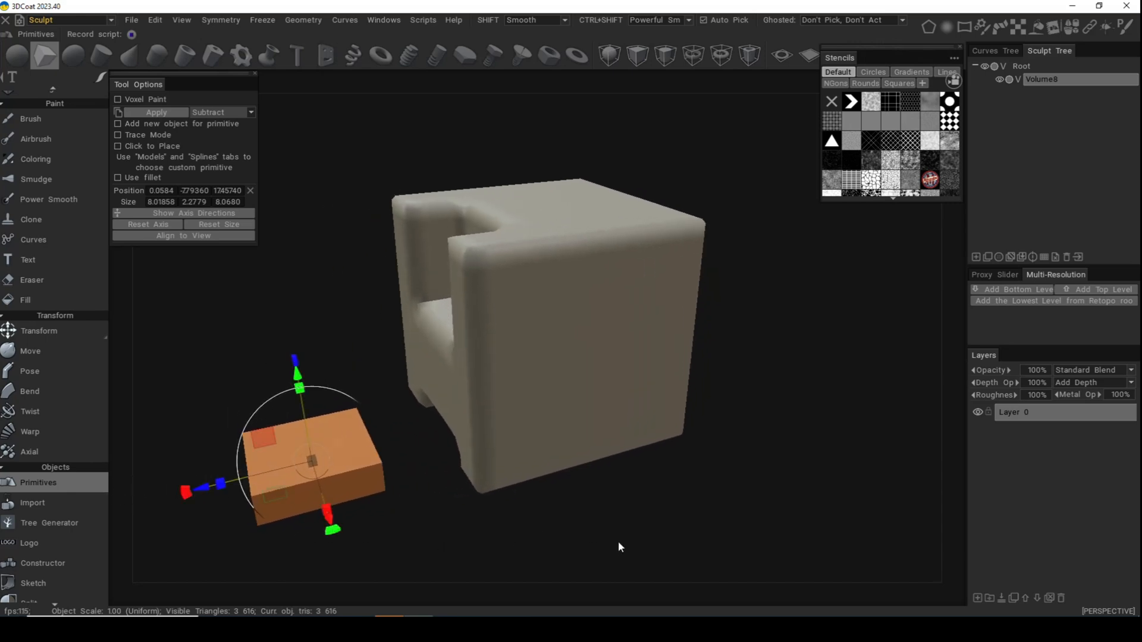
pyautogui.moveTo(829, 435)
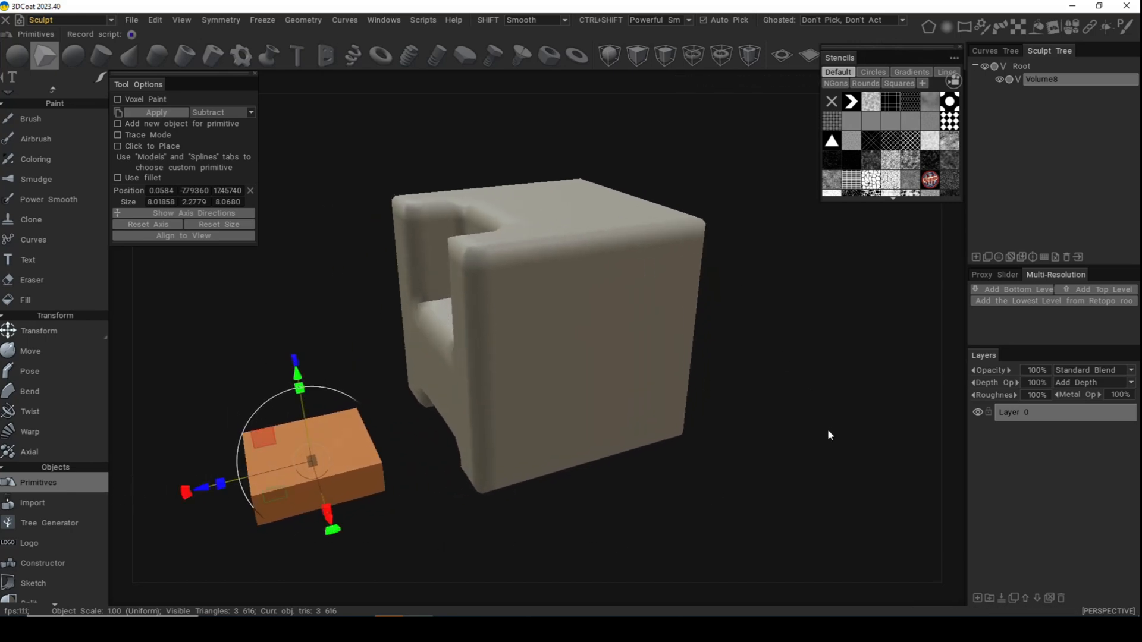
pyautogui.moveTo(822, 466)
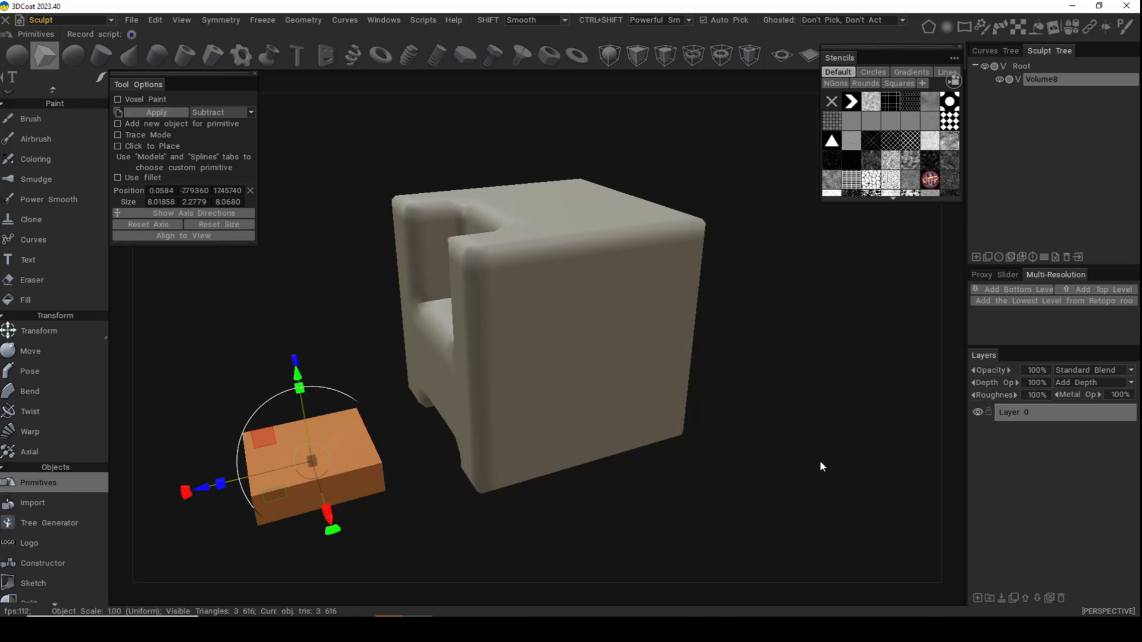
pyautogui.moveTo(536, 520)
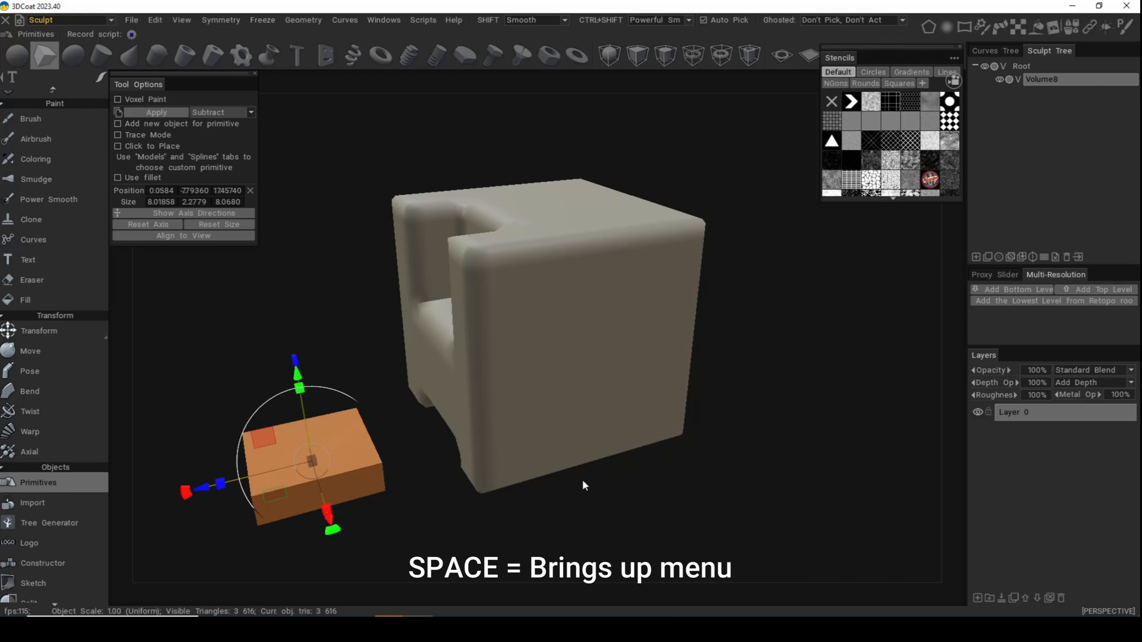
# Browse the Quick Access tool palette and activate the Cut Off tool.
pyautogui.press('space')
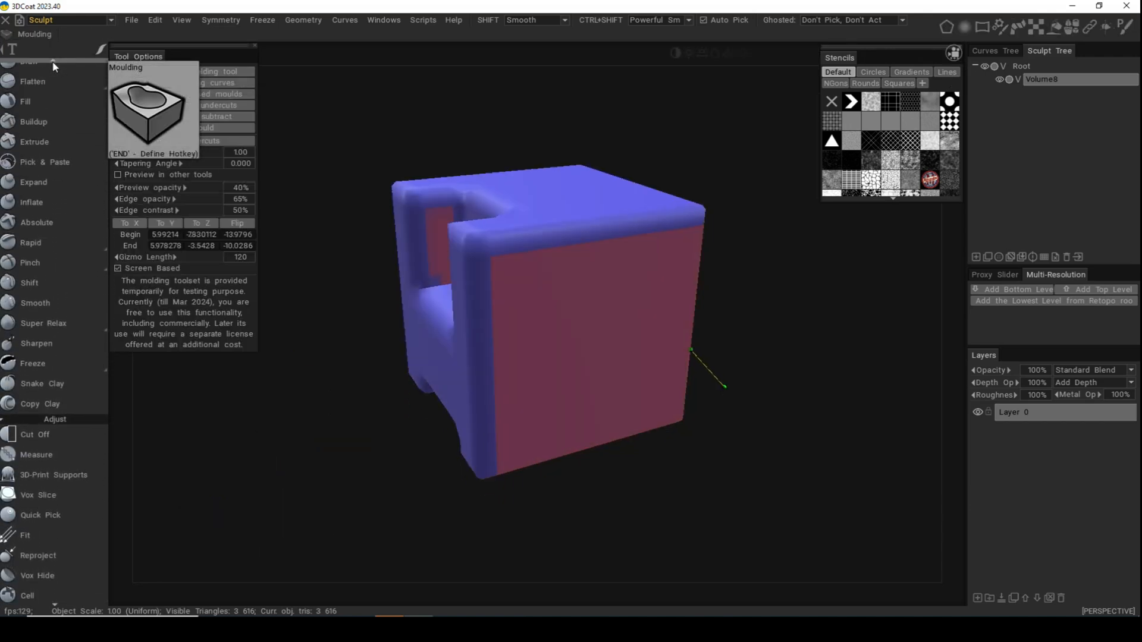
pyautogui.scroll(3)
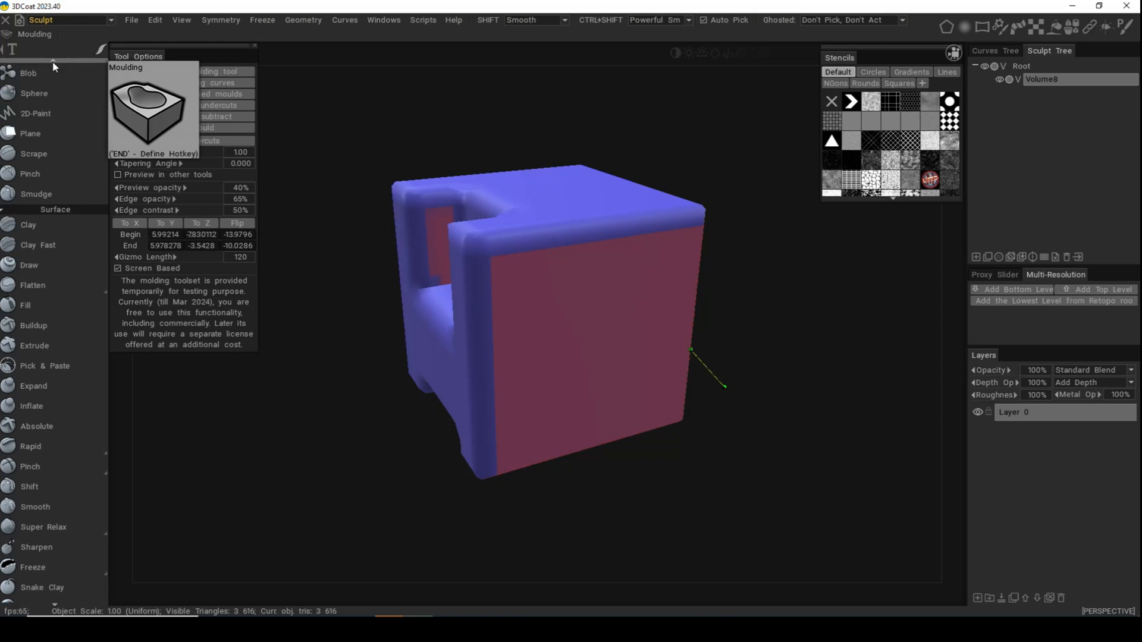
pyautogui.scroll(3)
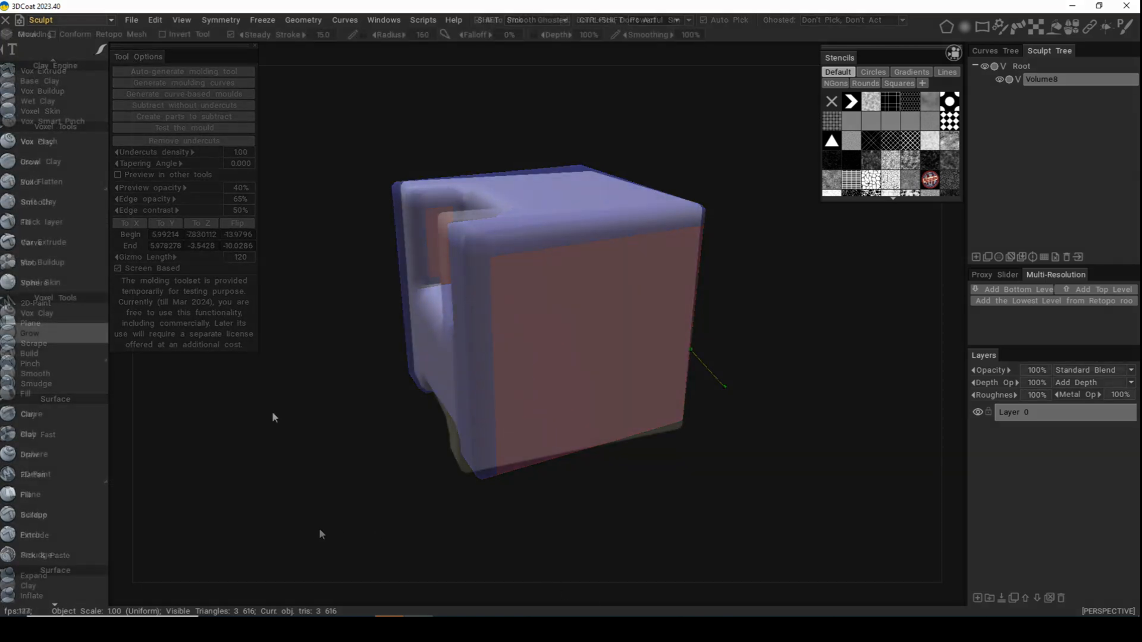
pyautogui.press('space')
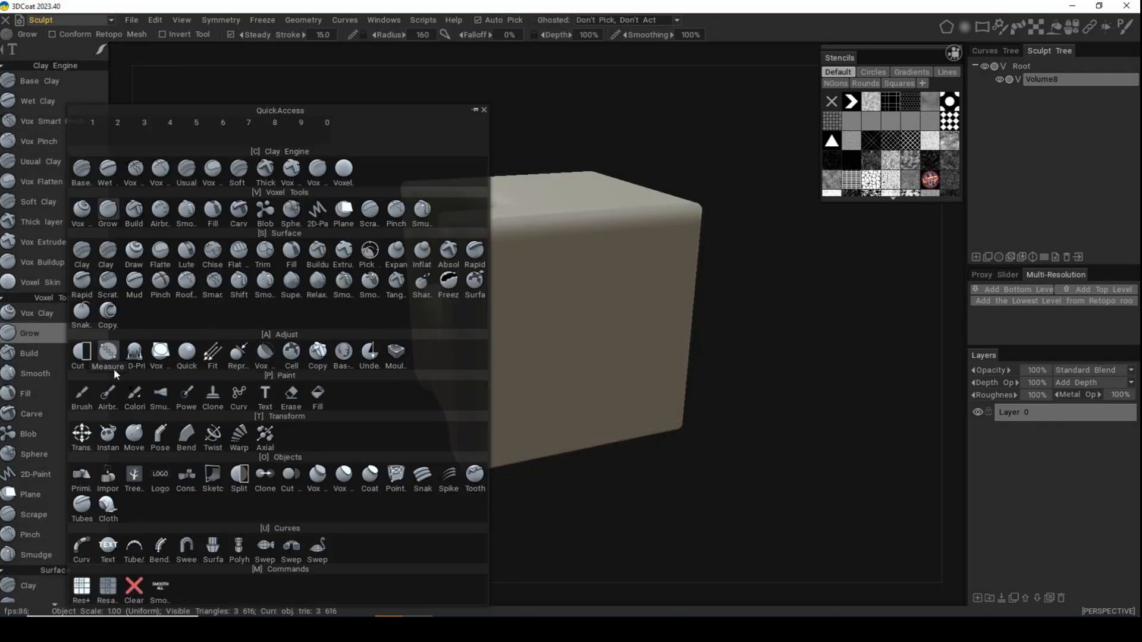
pyautogui.click(77, 350)
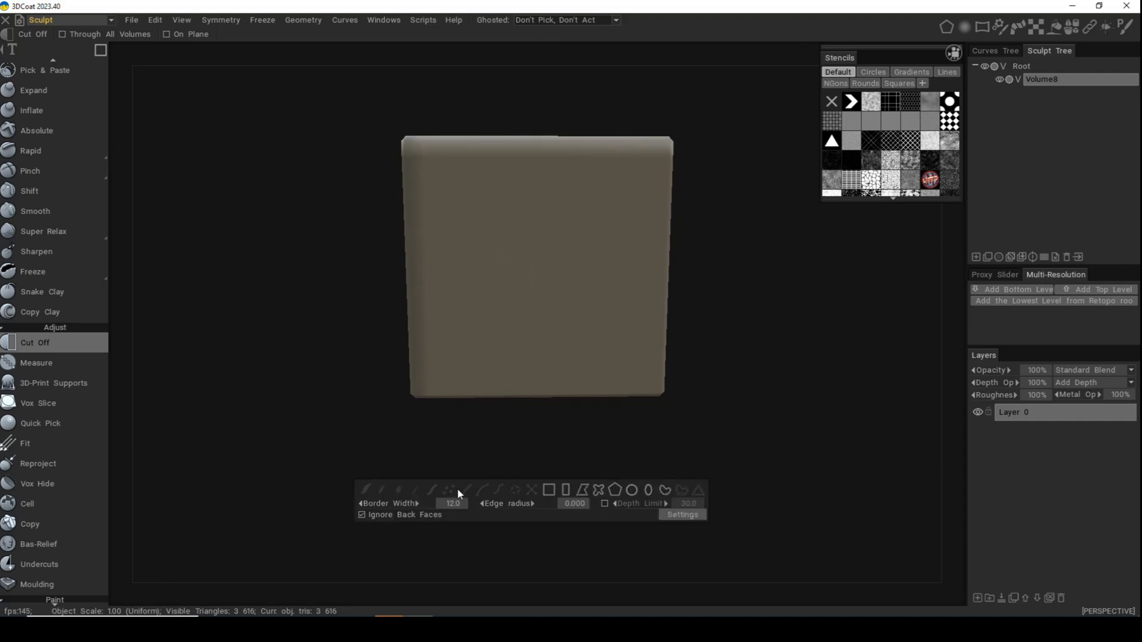
pyautogui.moveTo(647, 489)
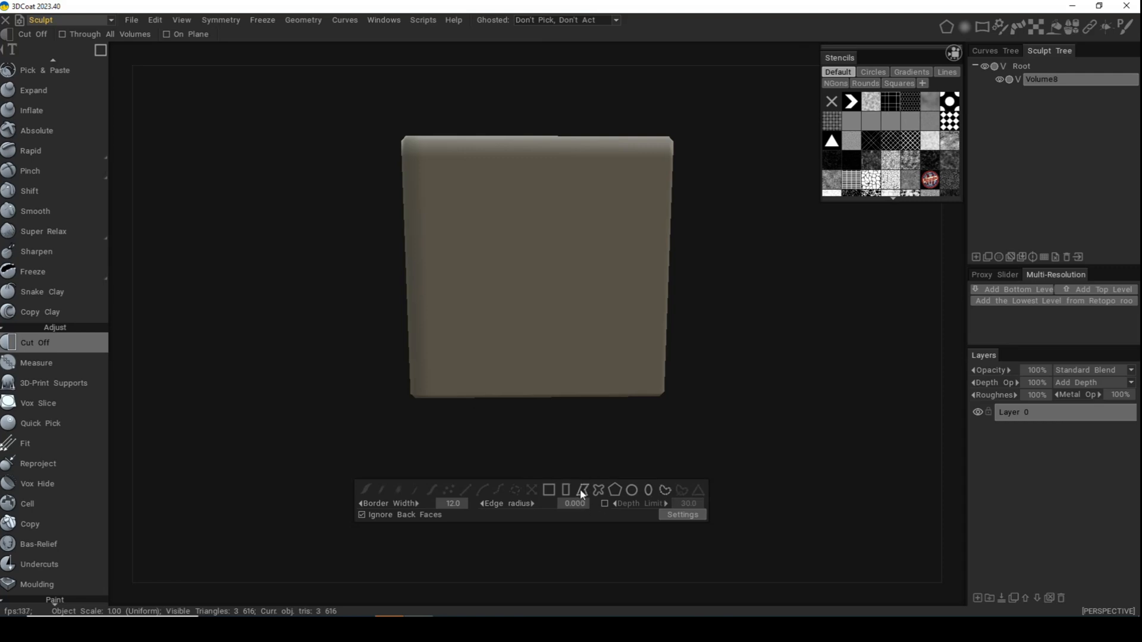
pyautogui.moveTo(583, 489)
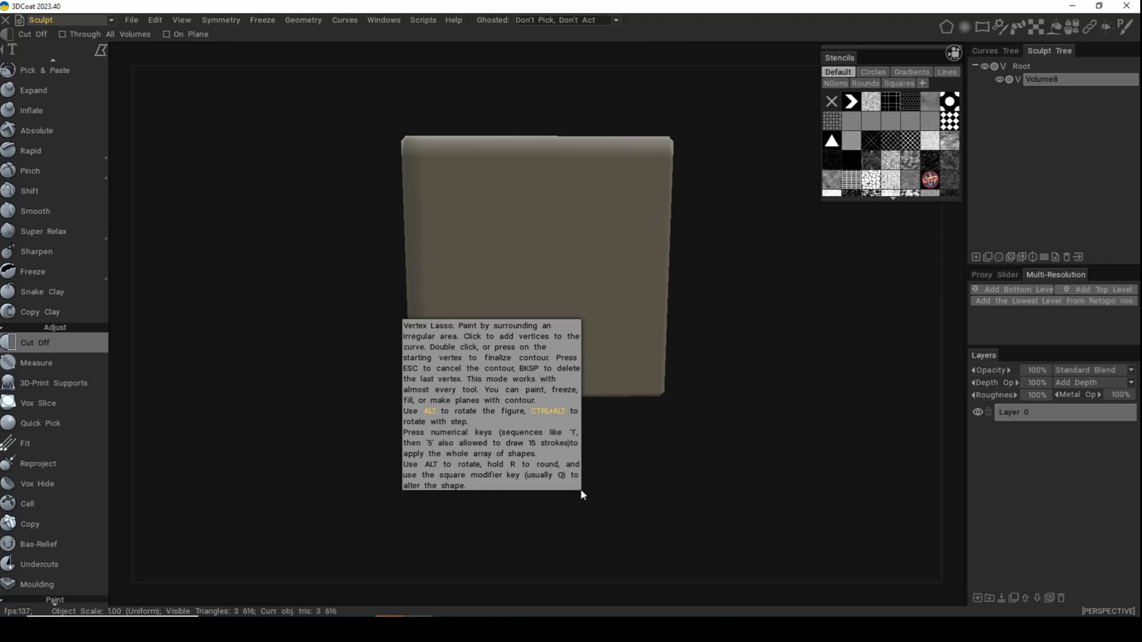
pyautogui.moveTo(350, 335)
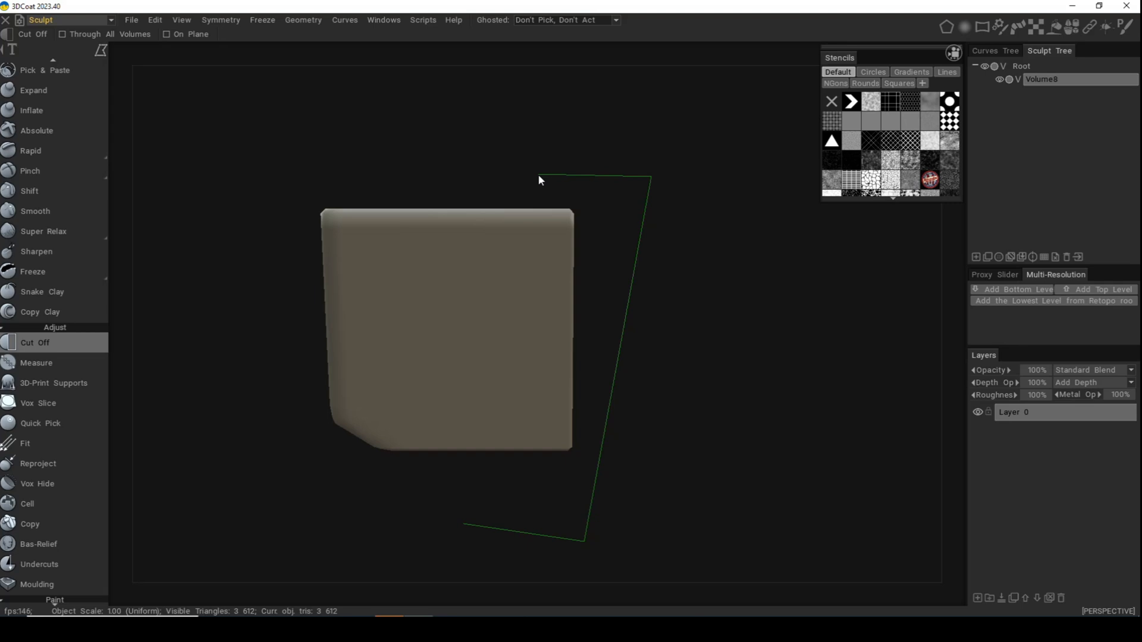
pyautogui.moveTo(539, 375)
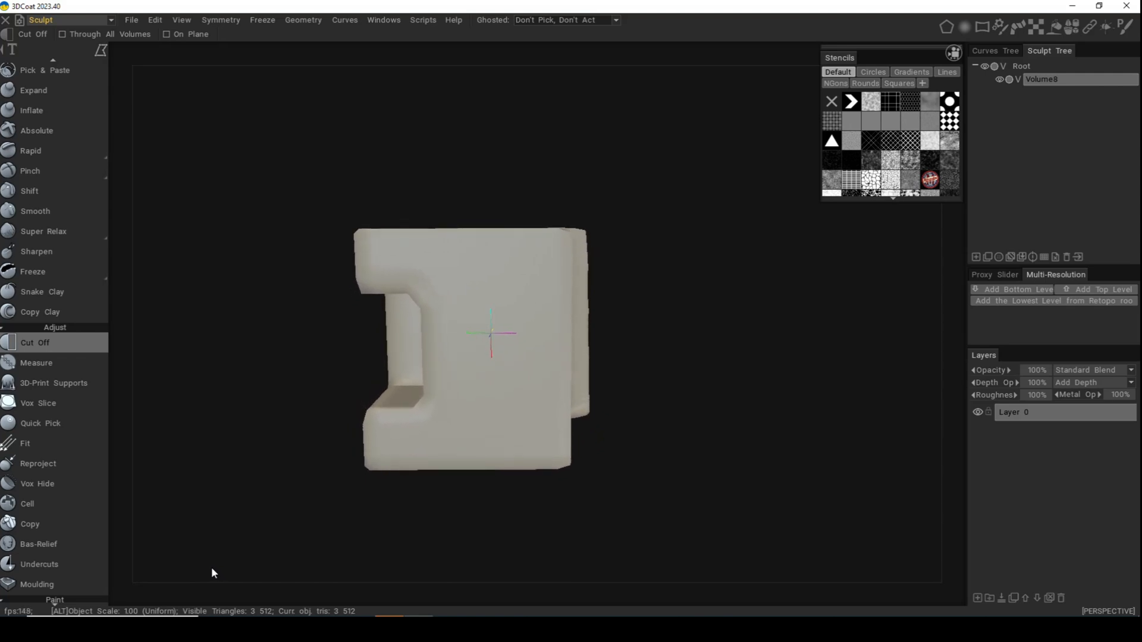
pyautogui.moveTo(742, 479)
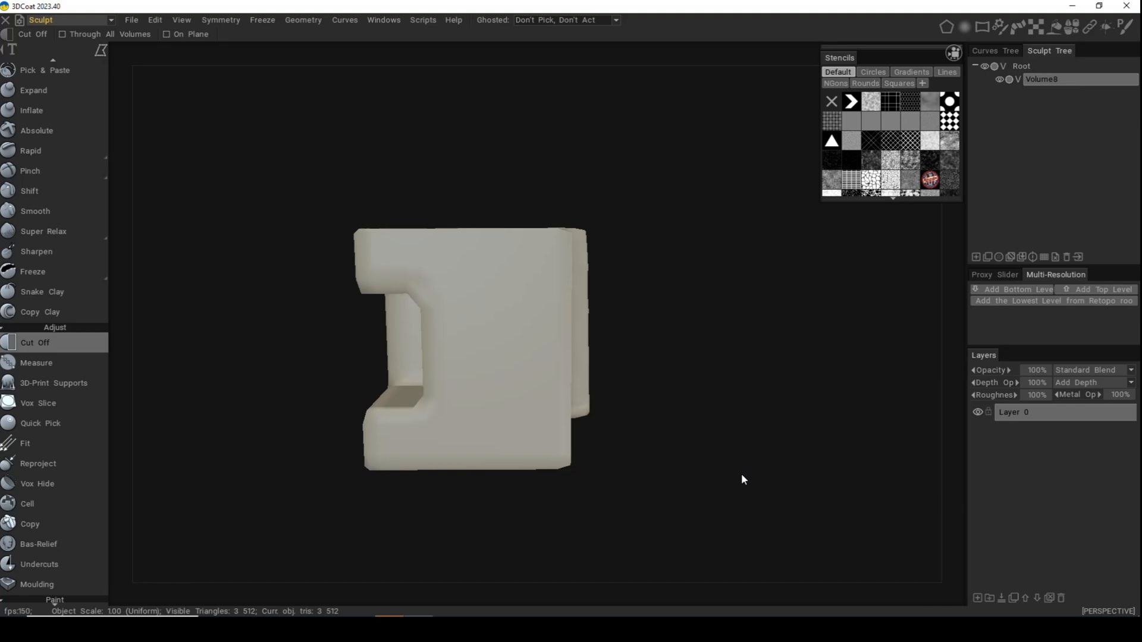
pyautogui.moveTo(805, 399)
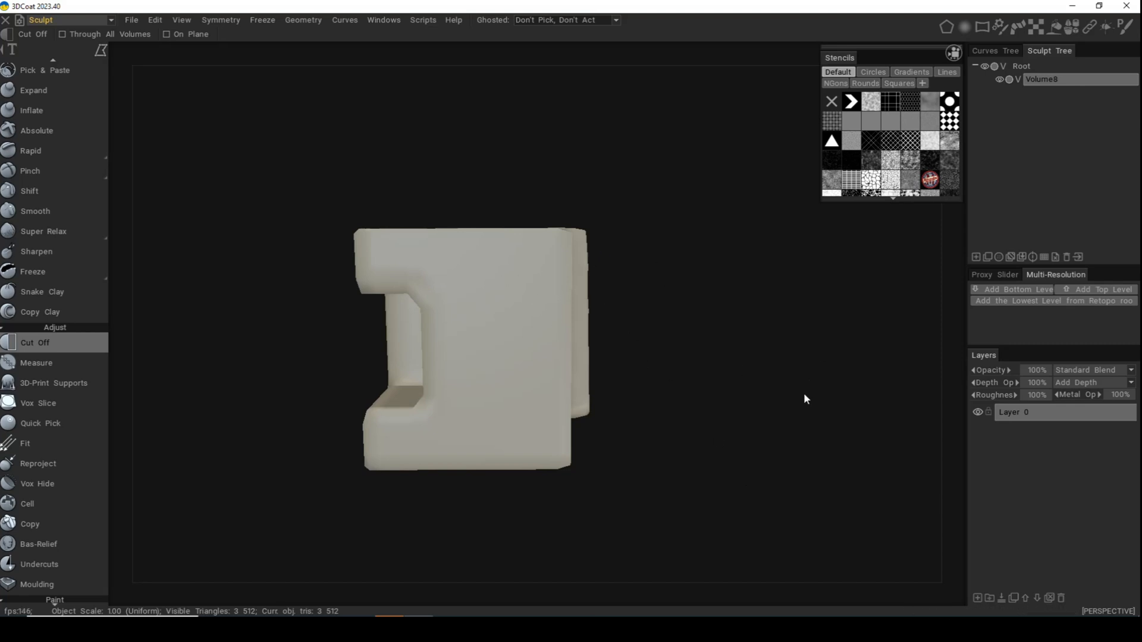
pyautogui.moveTo(696, 355)
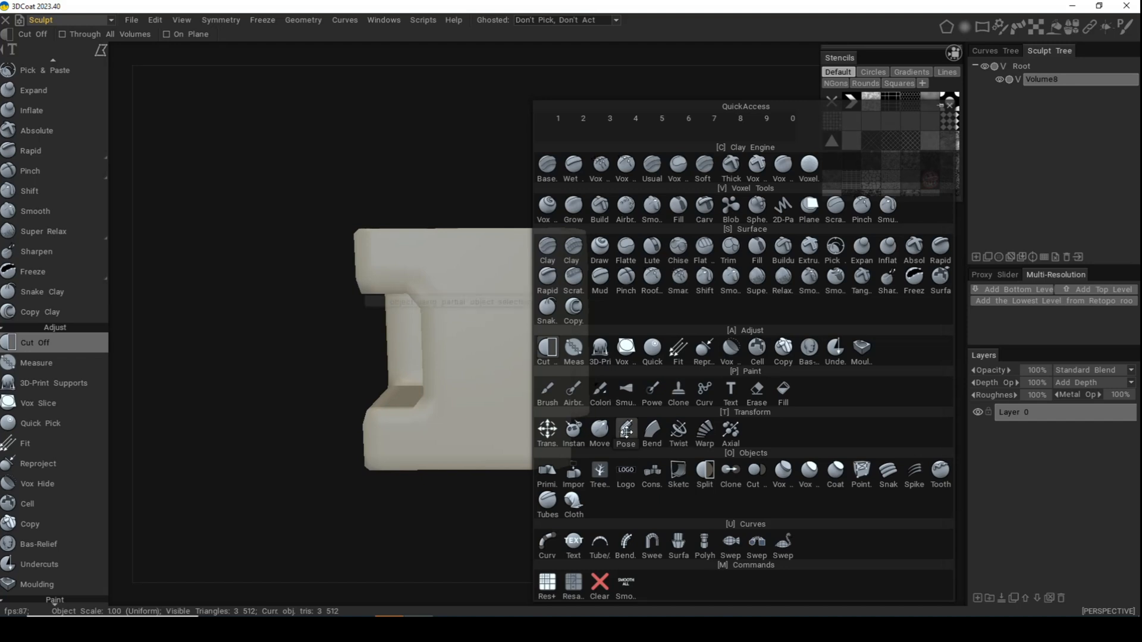
# Activate the Pose tool to select and extrude the cube's lower region.
pyautogui.click(625, 431)
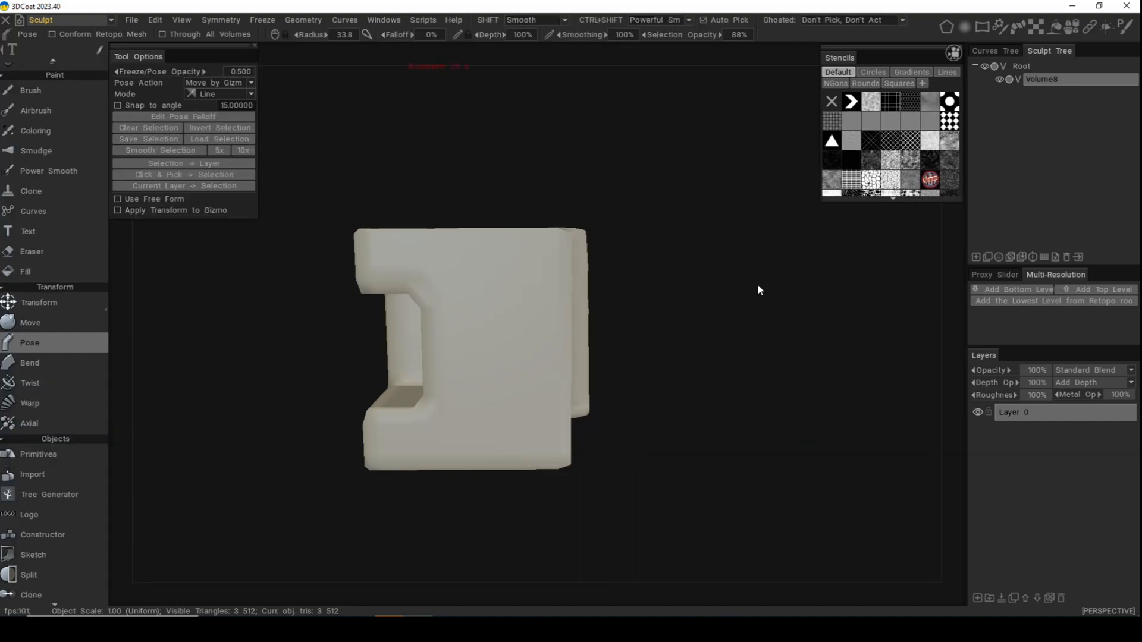
pyautogui.moveTo(767, 289)
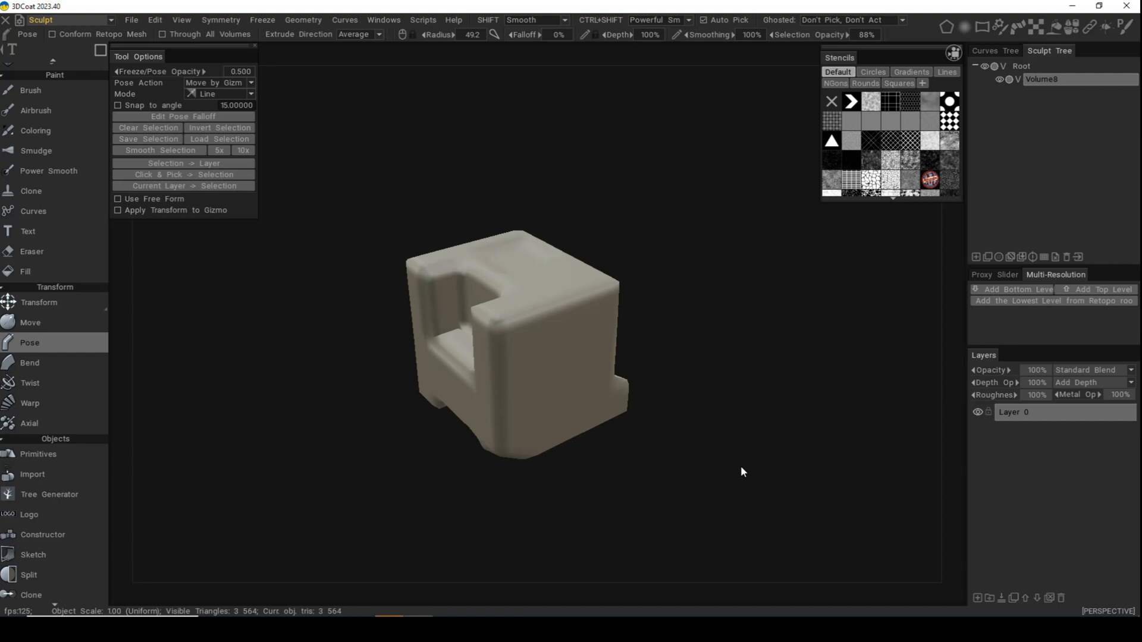
pyautogui.moveTo(686, 384)
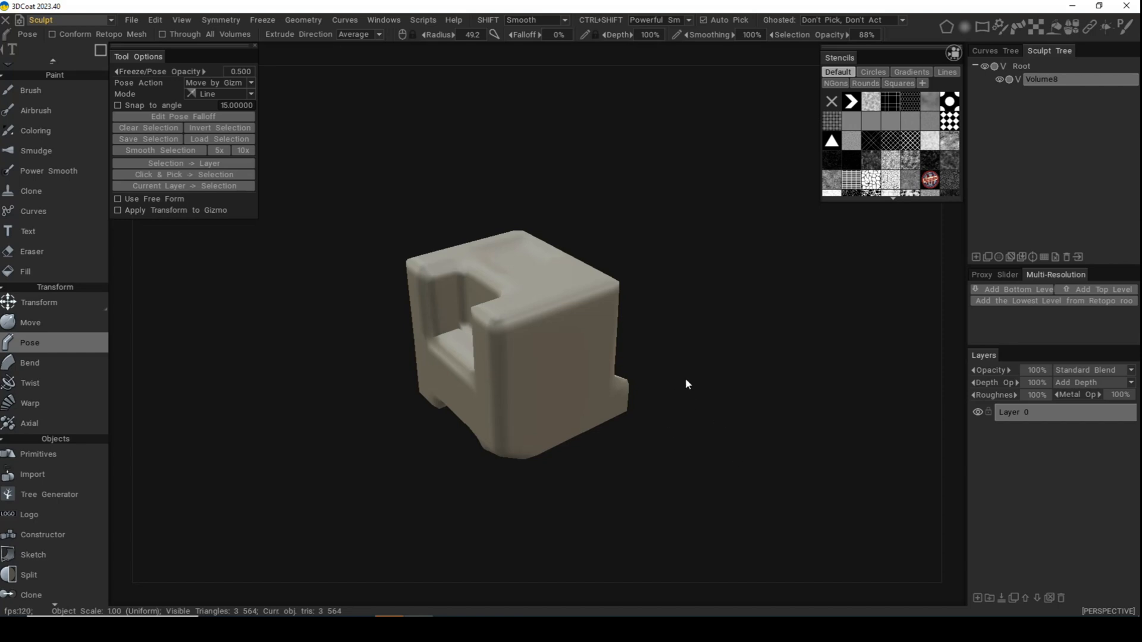
pyautogui.moveTo(673, 397)
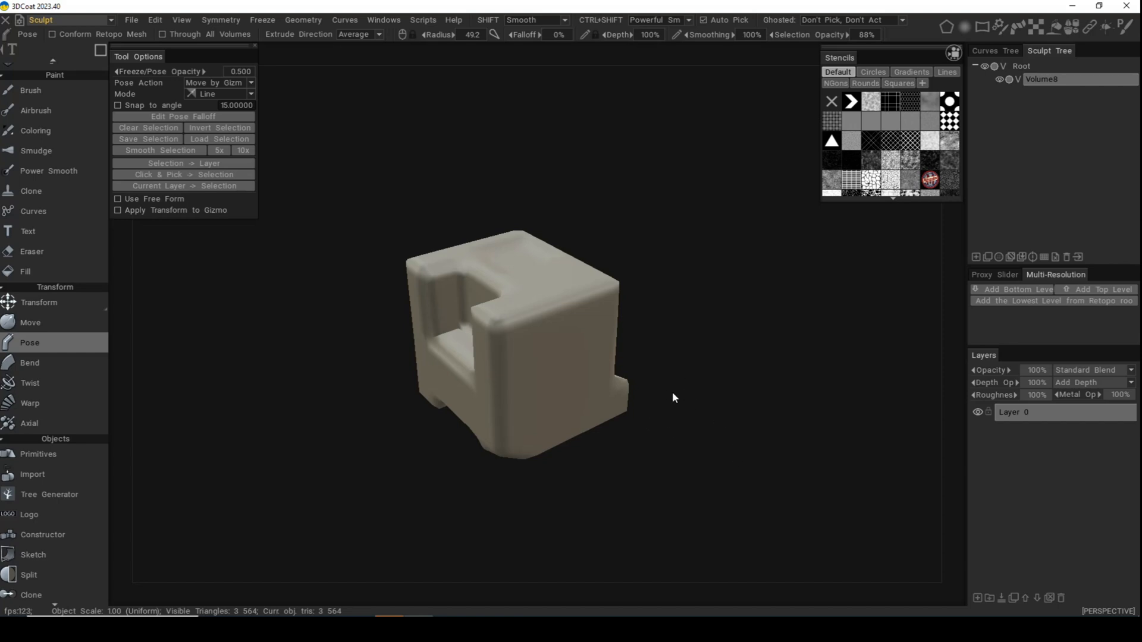
pyautogui.moveTo(711, 346)
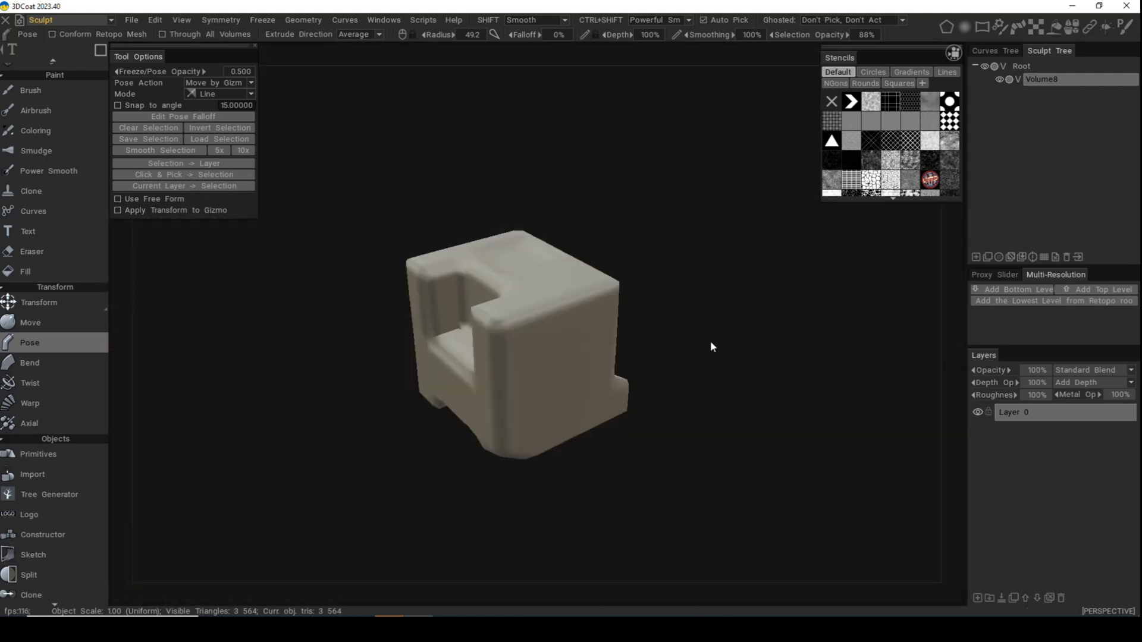